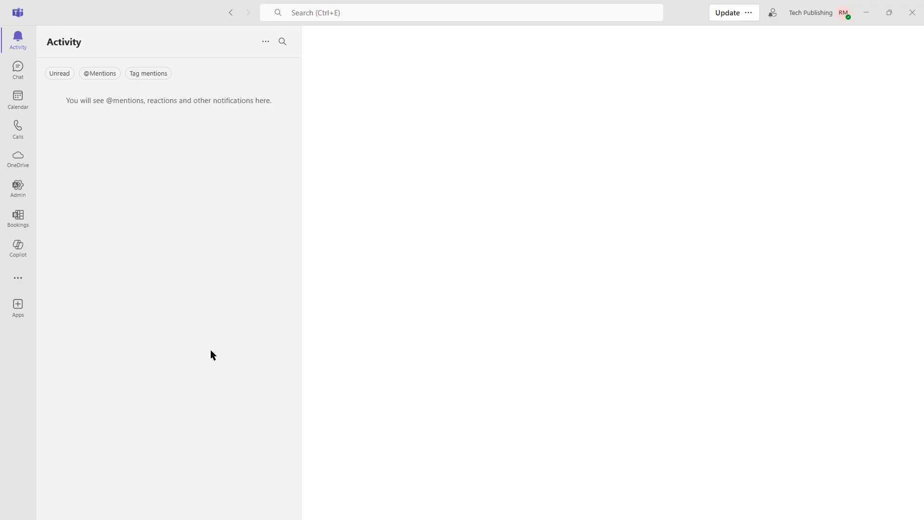
mouse_move(212, 353)
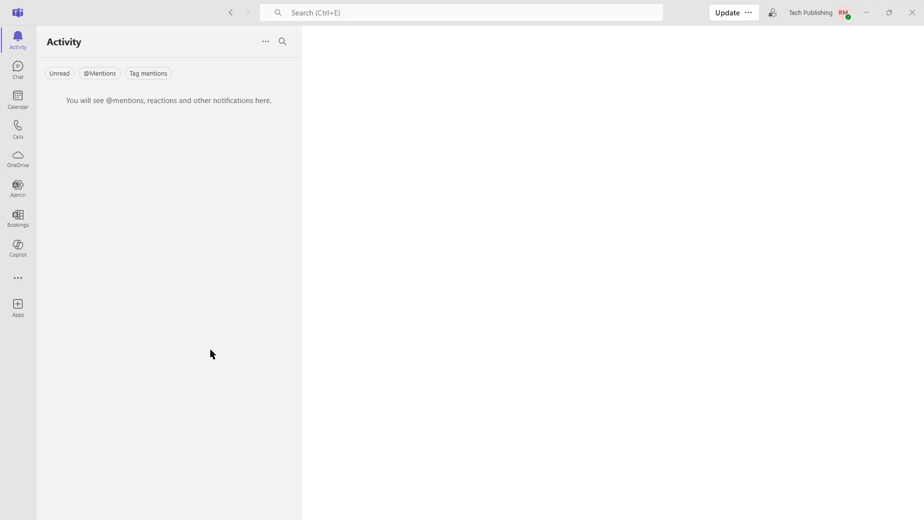
mouse_move(17, 69)
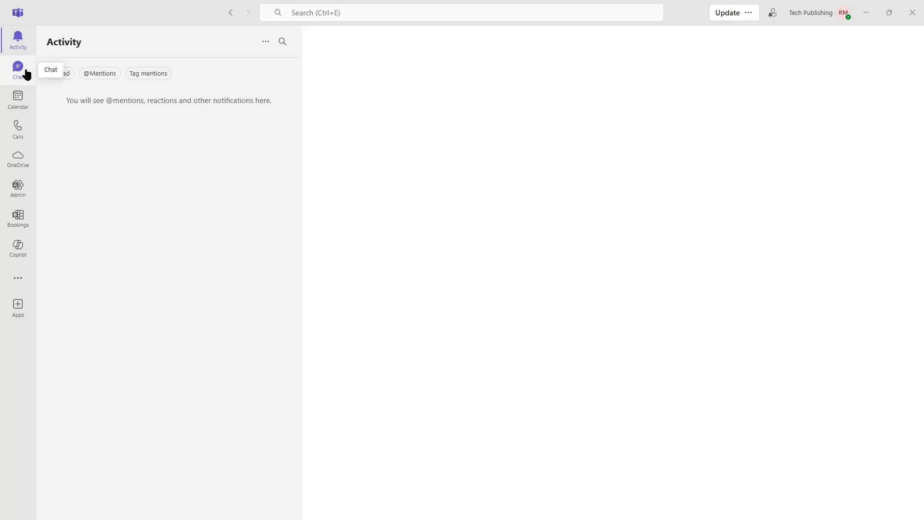
Step: Leave the empty Activity feed and go to the OneDrive section
left_click(18, 69)
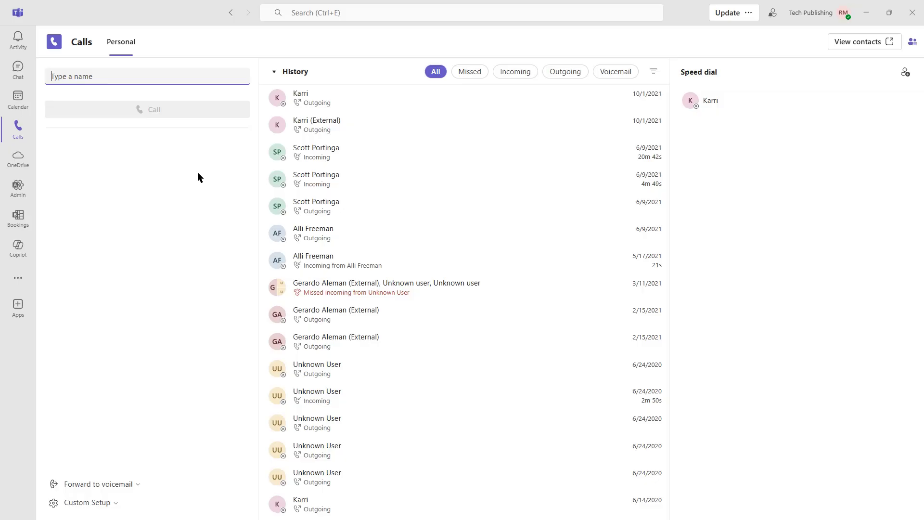
left_click(17, 157)
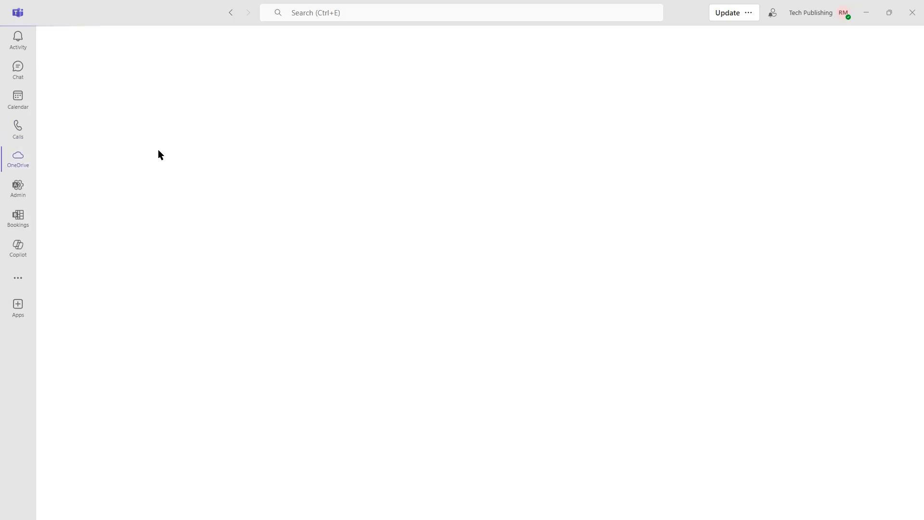
Step: Review OneDrive's recent files, then go to the Apps store
left_click(17, 159)
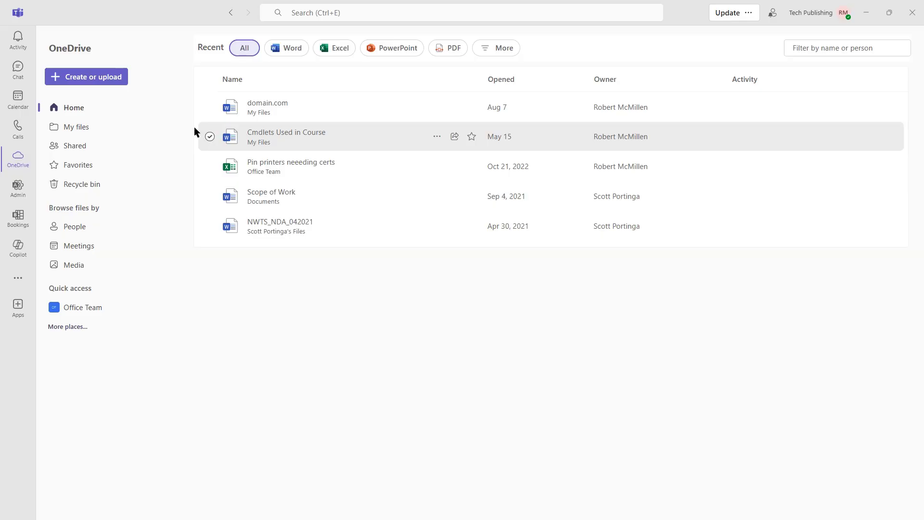
mouse_move(187, 241)
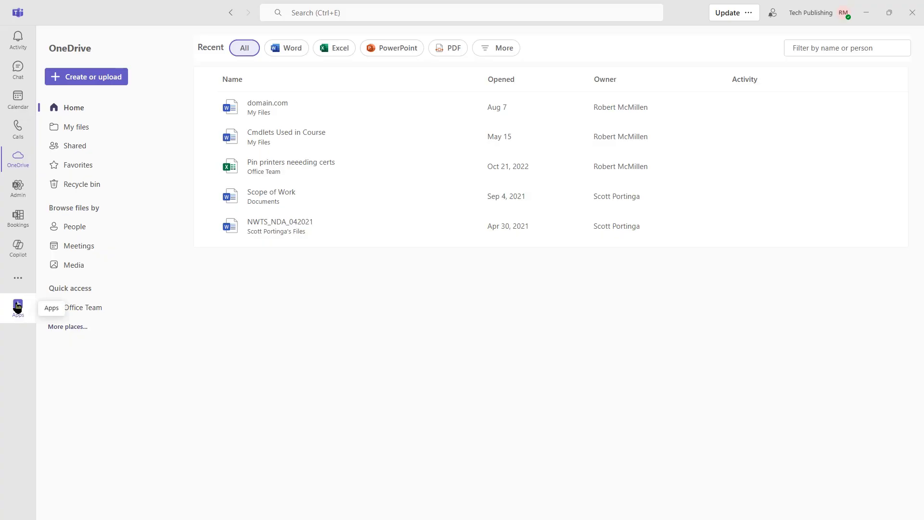
left_click(17, 306)
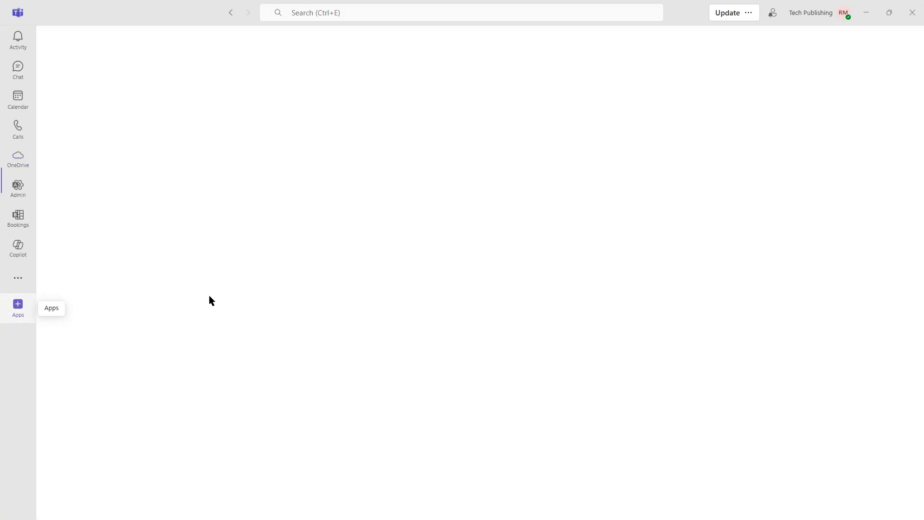
Step: Scroll the Apps catalogue down to the Built by Microsoft section to find Polls
left_click(17, 306)
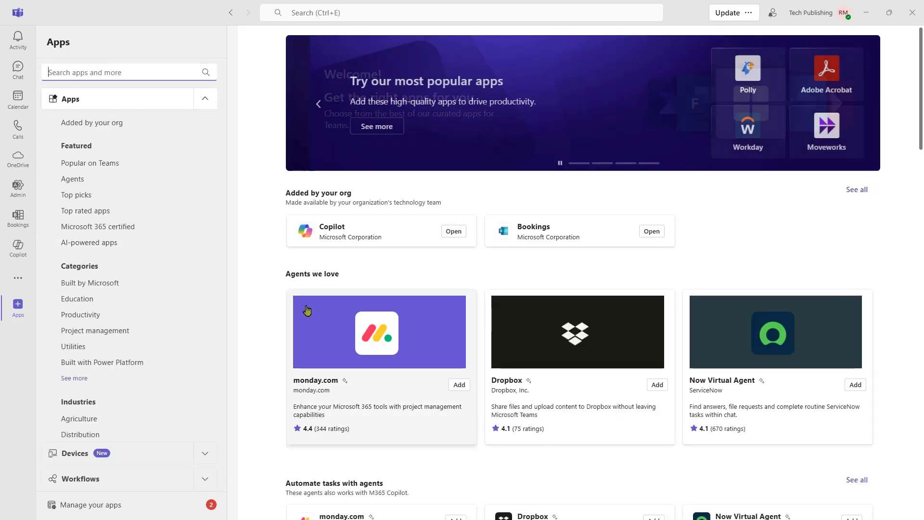
scroll("down", 3)
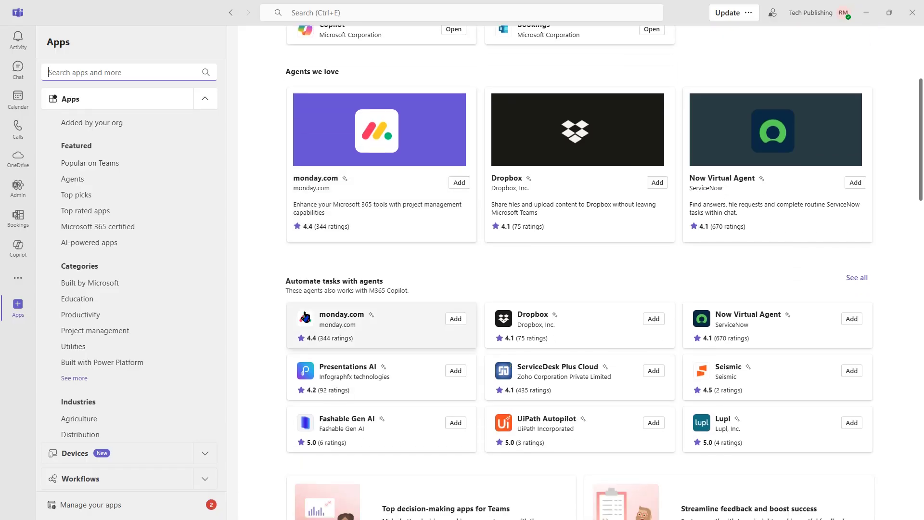
scroll("down", 3)
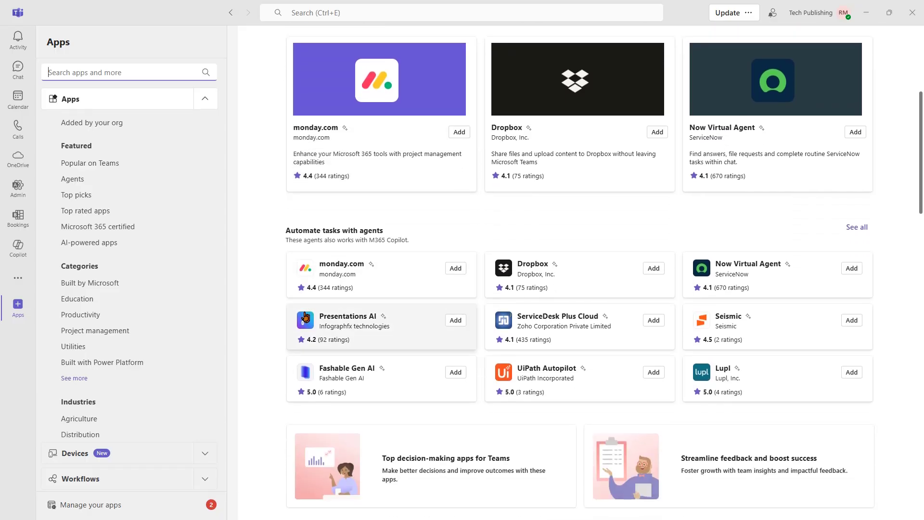
scroll("down", 3)
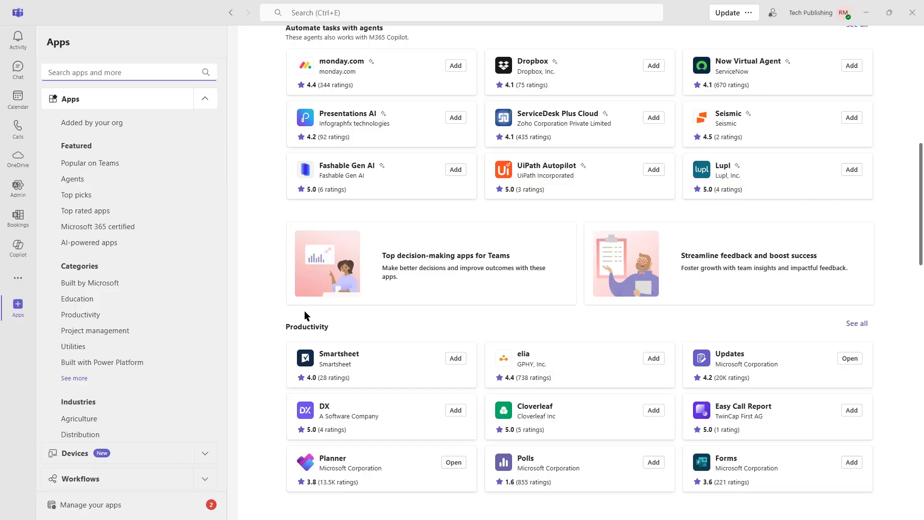
scroll("down", 3)
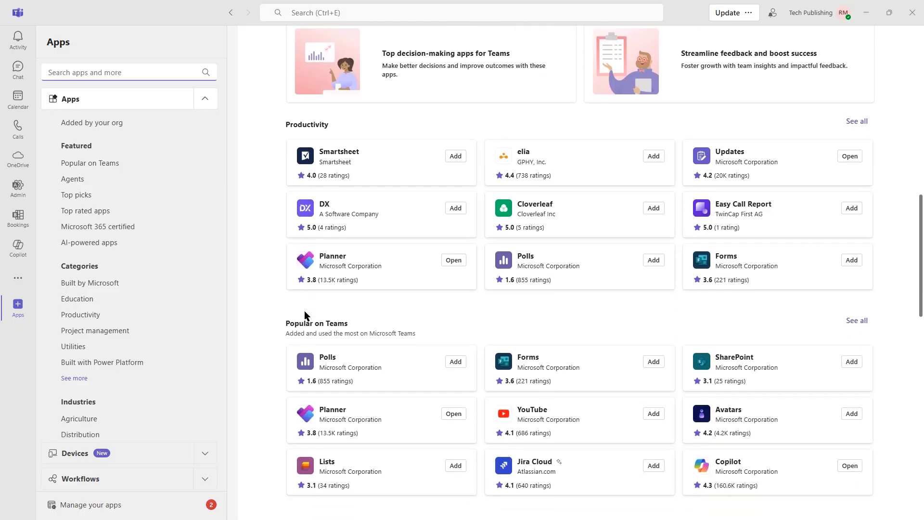
mouse_move(296, 311)
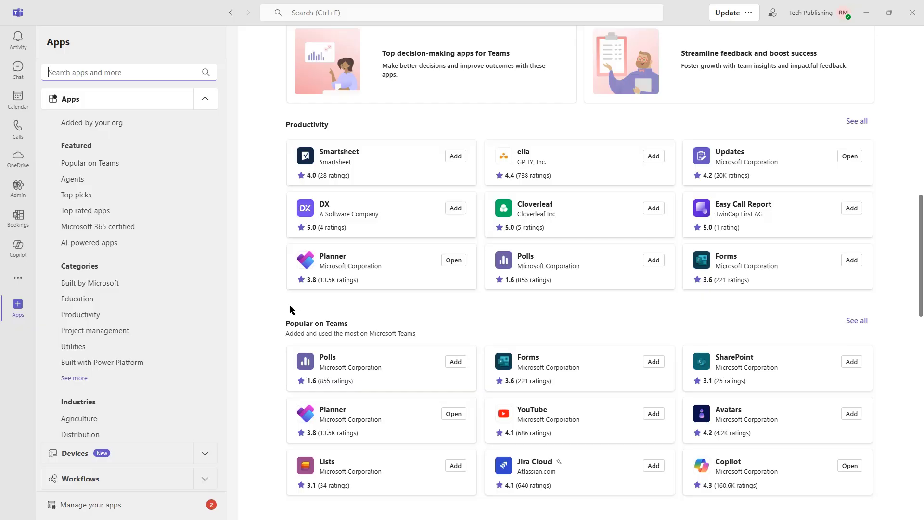
scroll("down", 3)
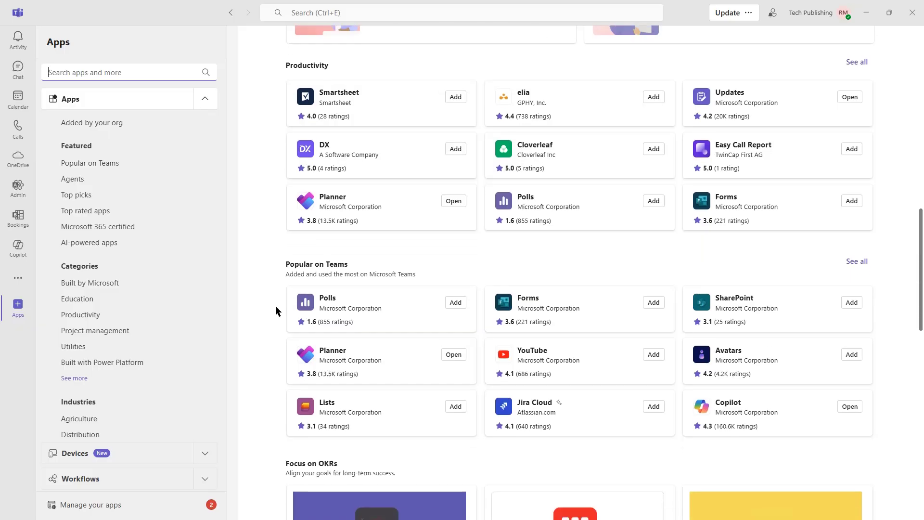
scroll("down", 3)
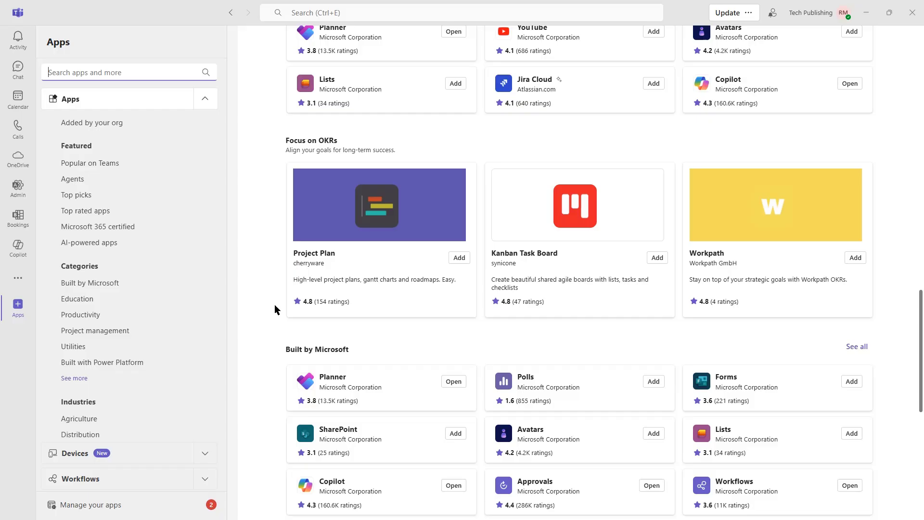
scroll("down", 3)
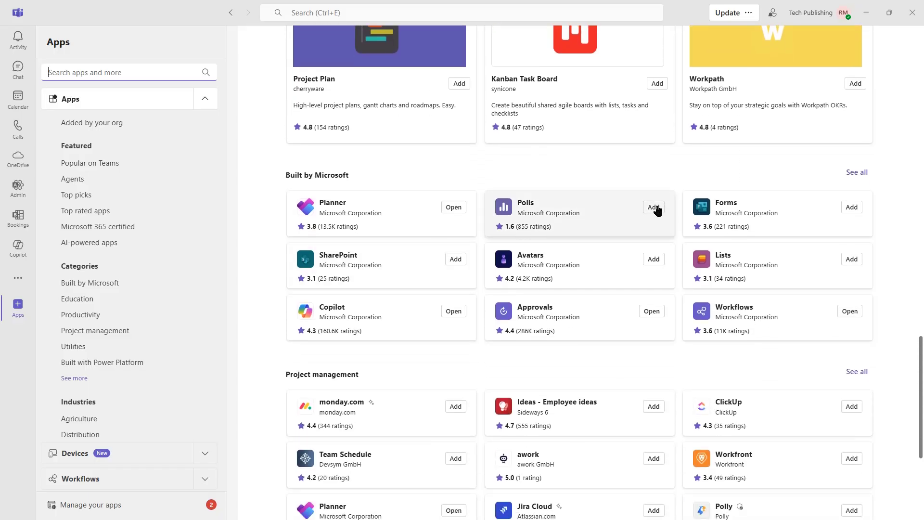
Step: Add the Polls app and set it up in the General (Office Team) channel
left_click(541, 211)
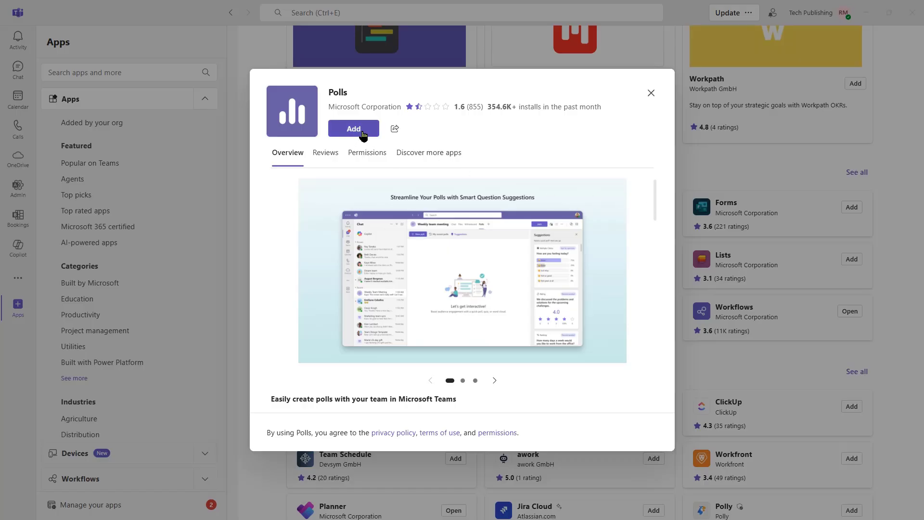
left_click(353, 128)
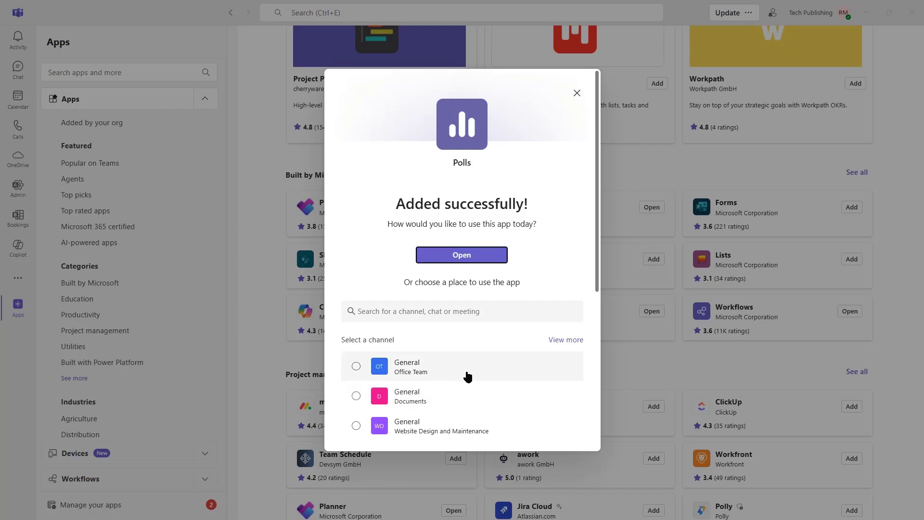
mouse_move(367, 397)
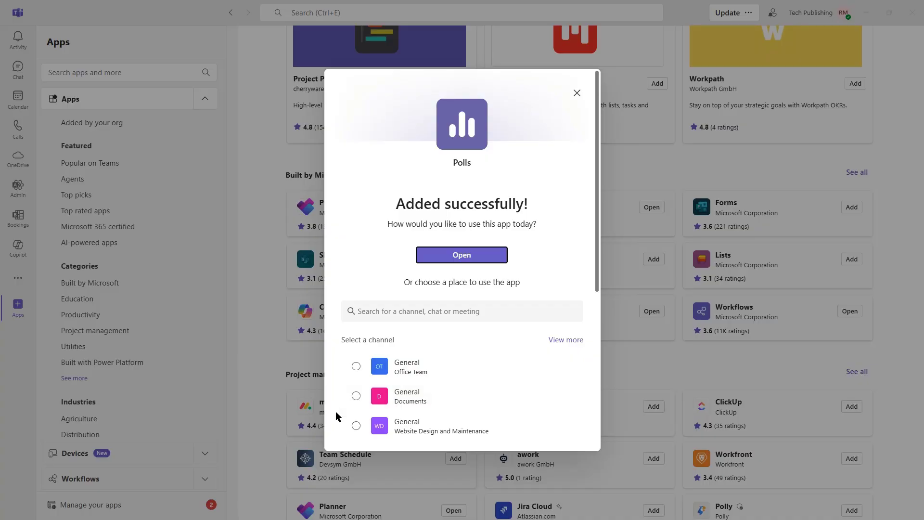
left_click(356, 366)
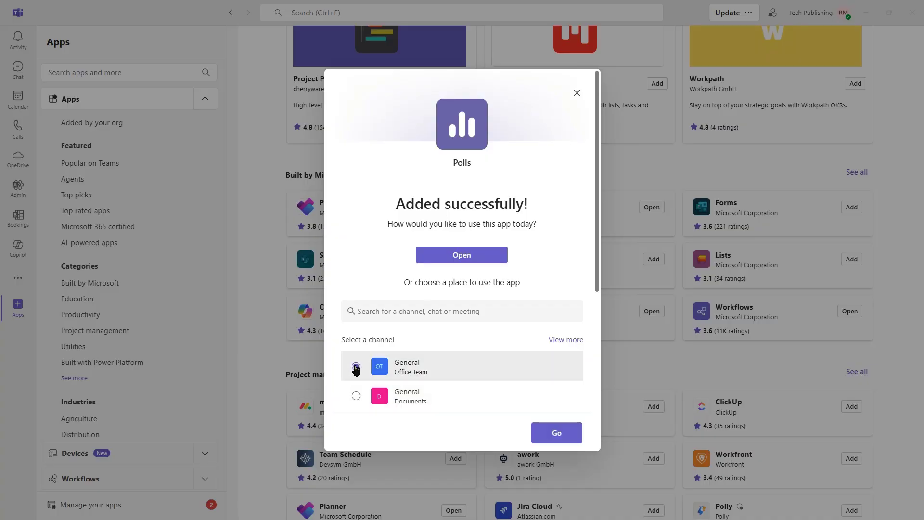
left_click(556, 432)
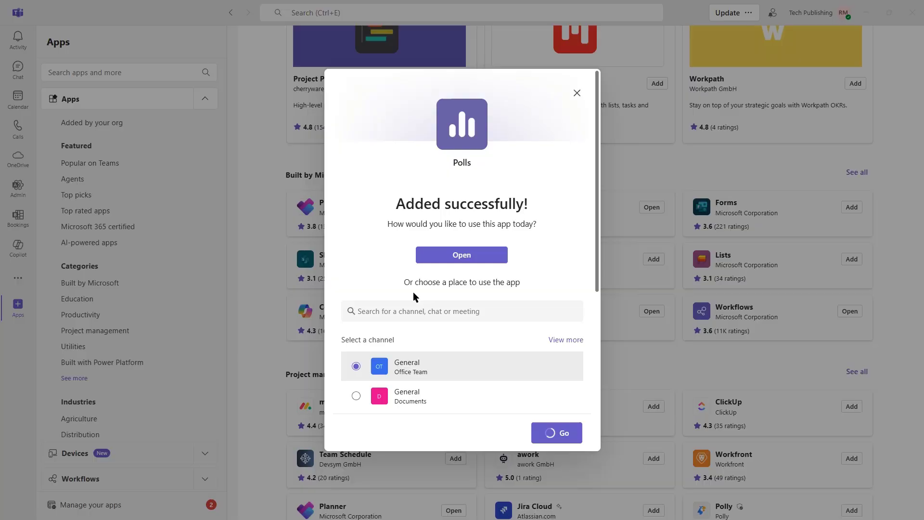
left_click(555, 432)
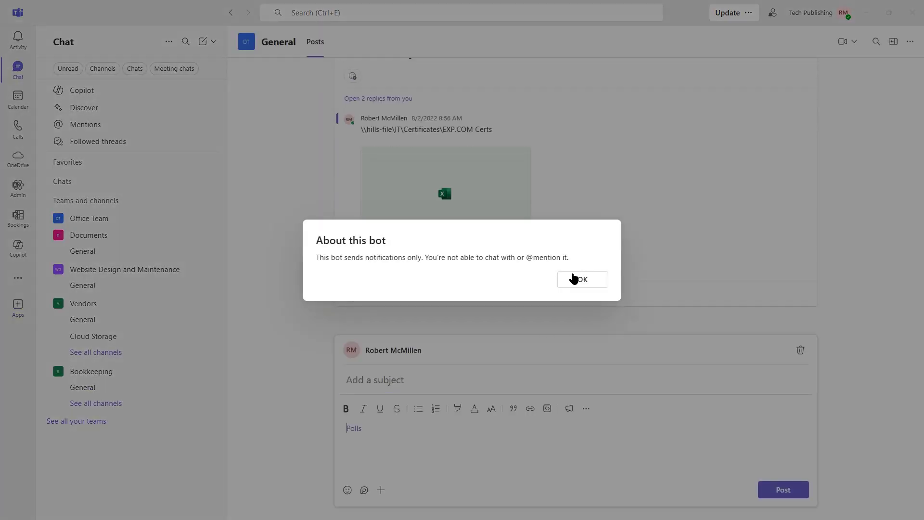
left_click(581, 279)
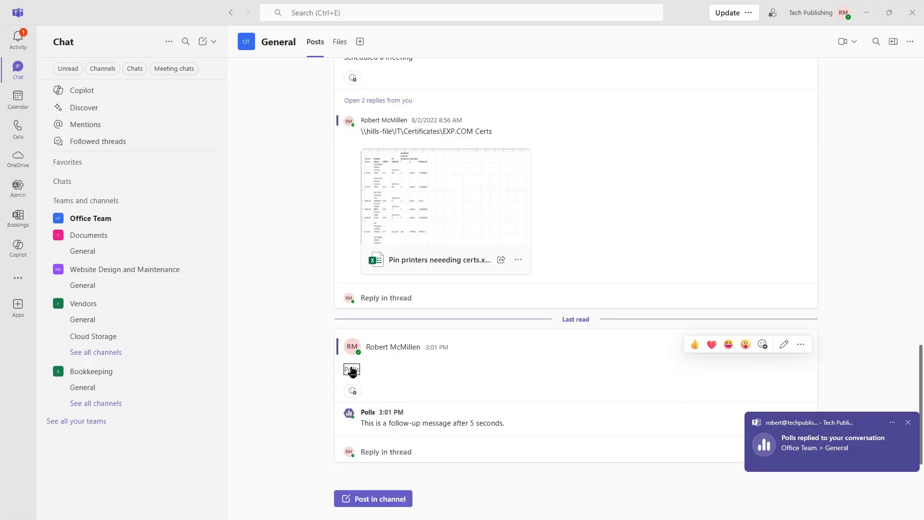
left_click(351, 370)
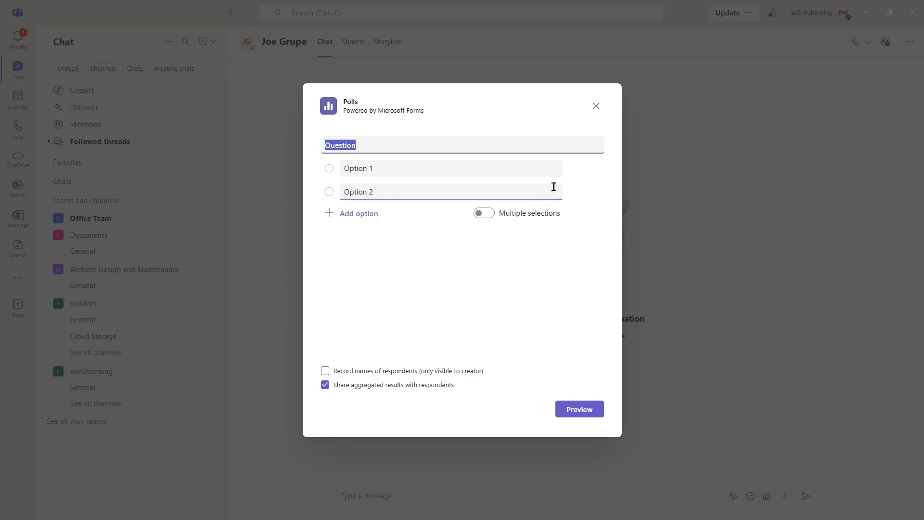
left_click(596, 106)
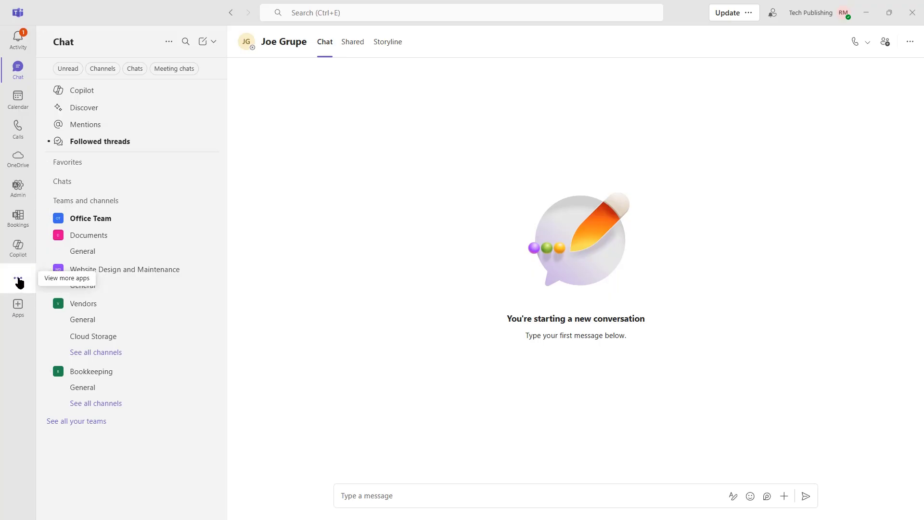
Step: Browse the Apps catalog briefly, then switch to the Copilot Chat welcome page
left_click(18, 277)
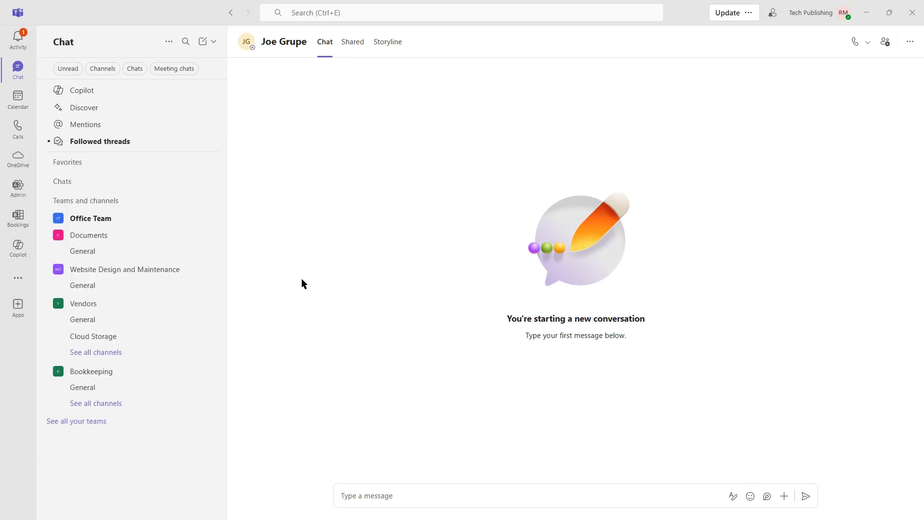
left_click(17, 305)
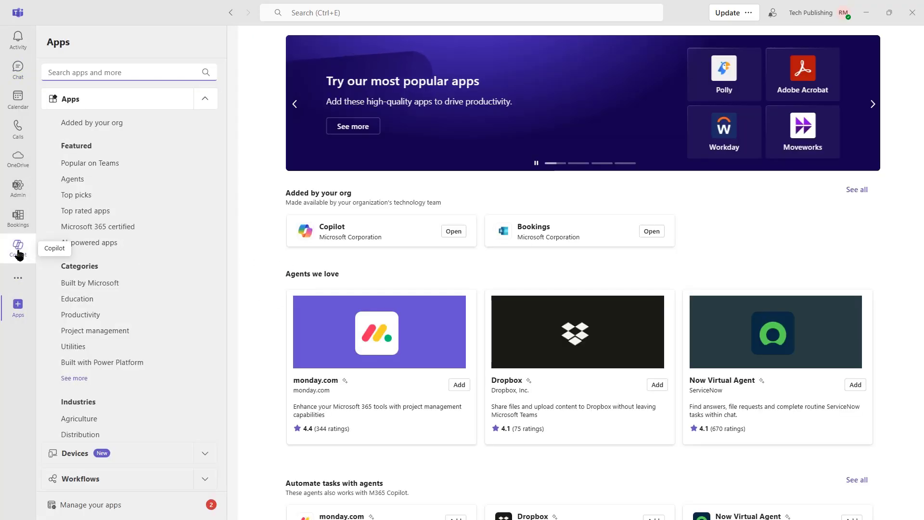
left_click(17, 247)
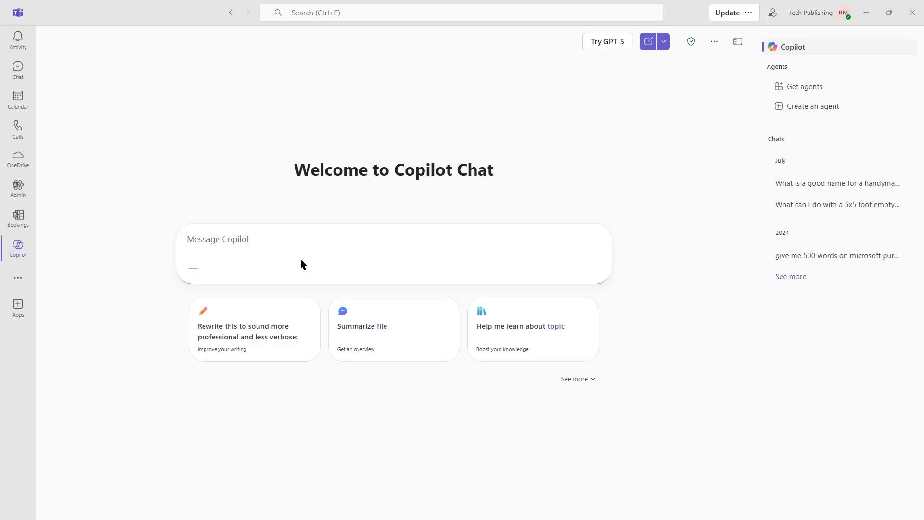
Step: Go to the Admin app's Teams management page listing the organisation's teams
left_click(235, 239)
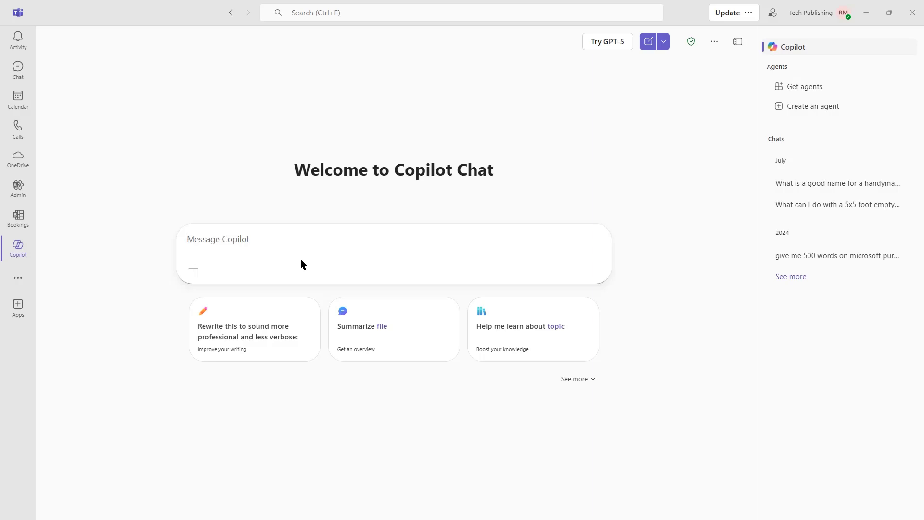
mouse_move(53, 190)
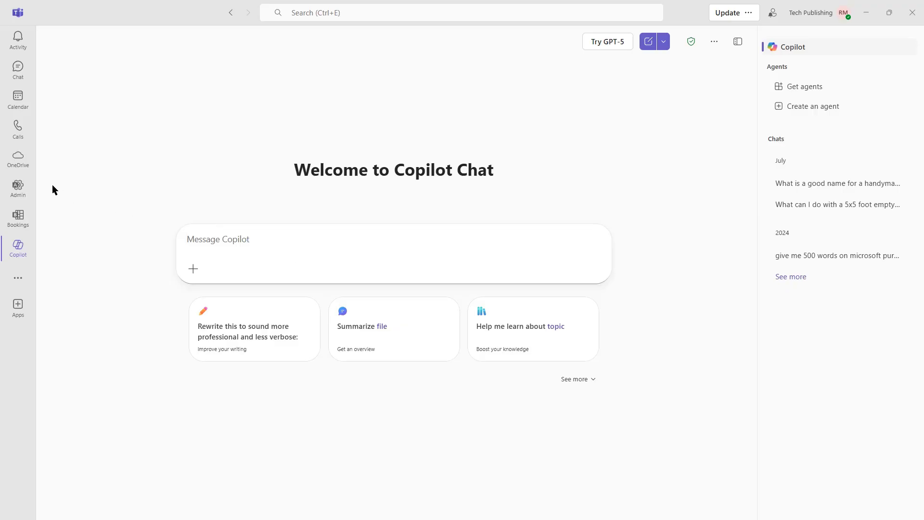
left_click(17, 188)
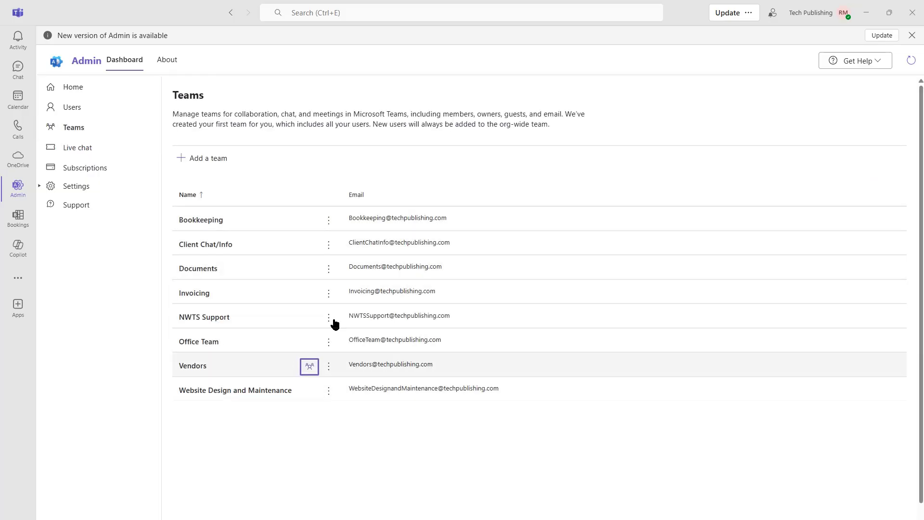
Step: Start a new team named Sales with the description 'For the sales team'
left_click(207, 158)
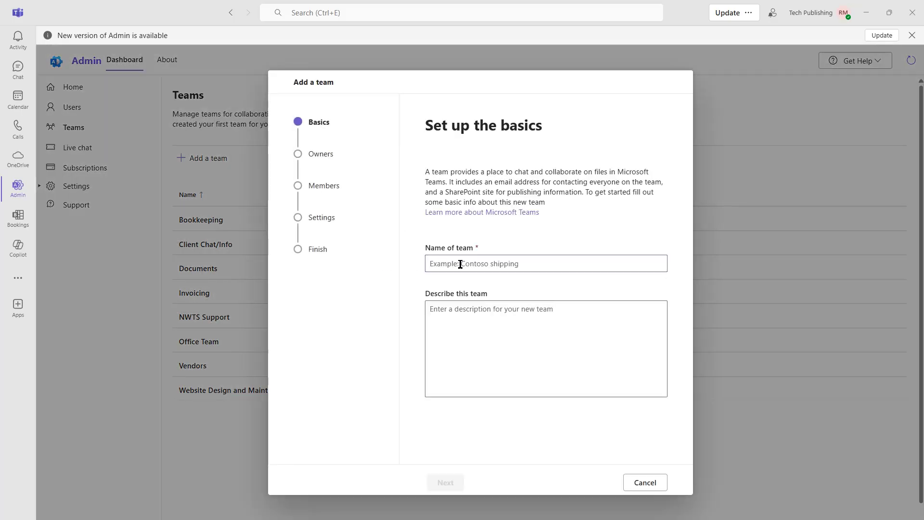
type("Sales")
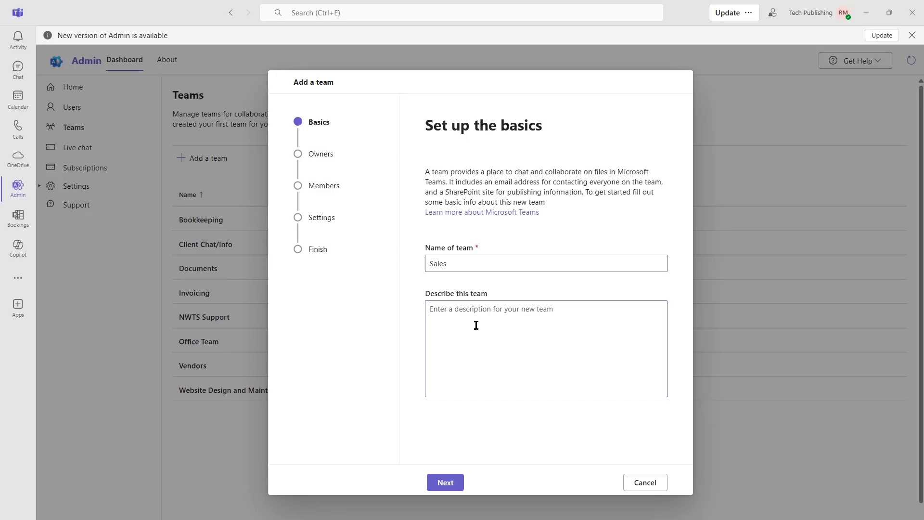
type("For the sal")
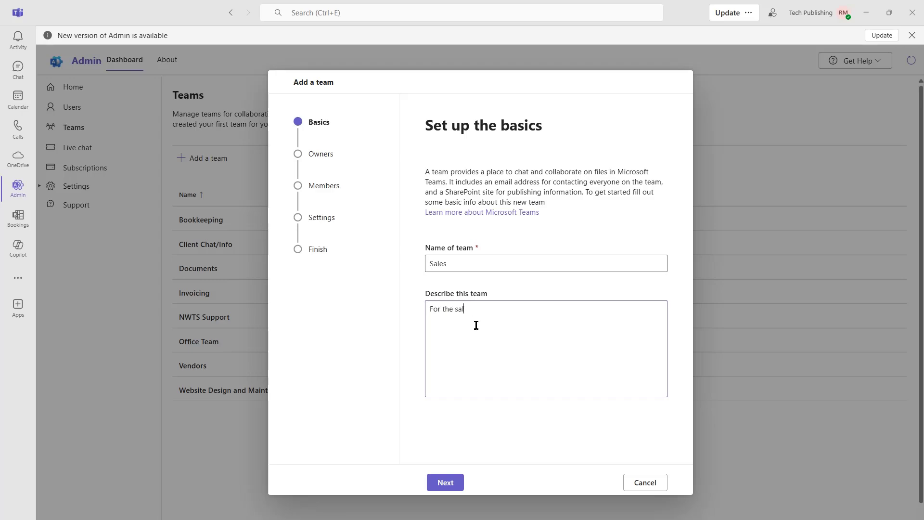
type("es team")
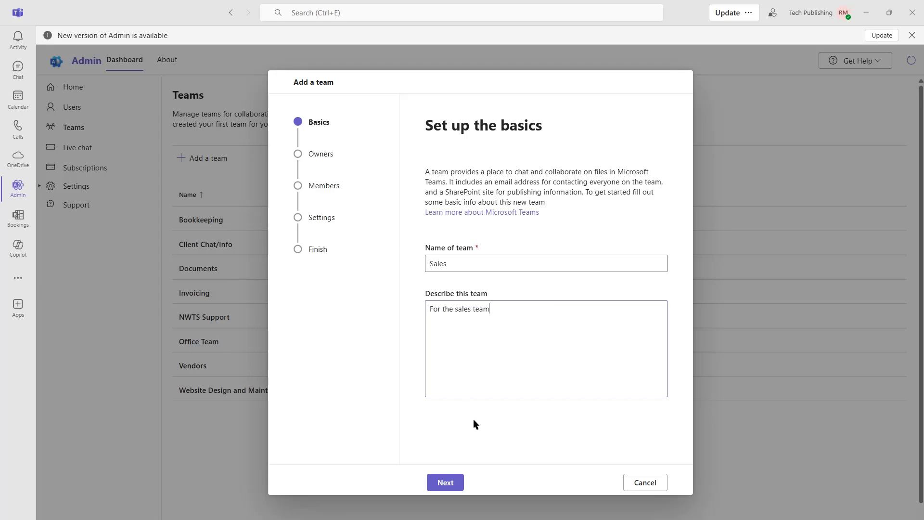
left_click(444, 482)
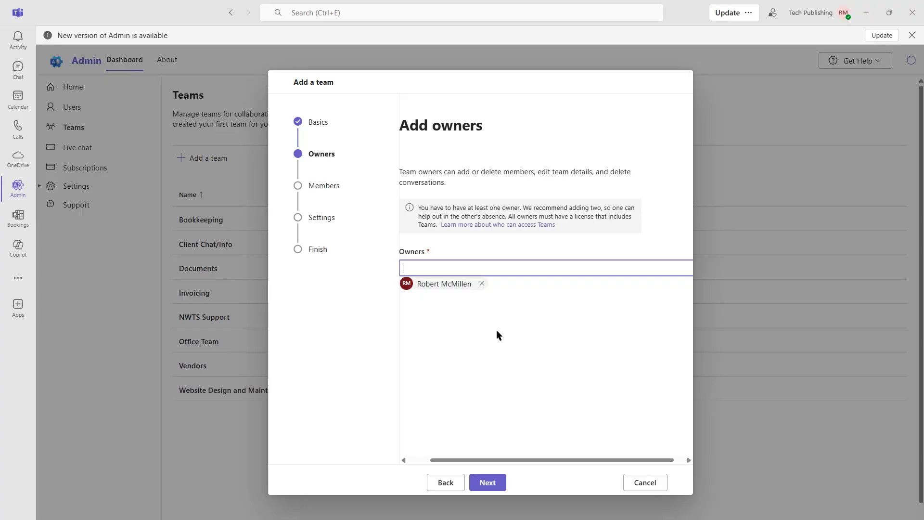
Step: Keep the default owner, add Karri as a member, and continue to settings
left_click(487, 482)
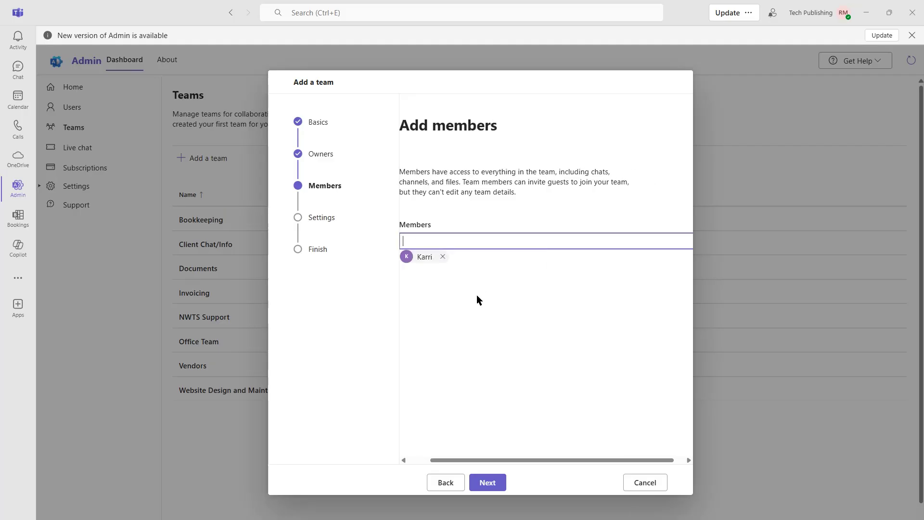
left_click(487, 482)
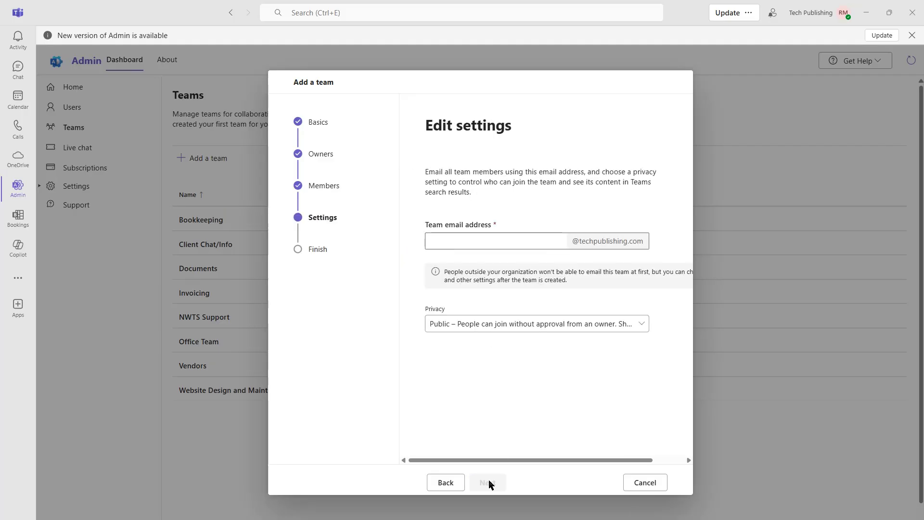
Step: Set the team email to sales1 and privacy to Private, then reach the review step
left_click(495, 241)
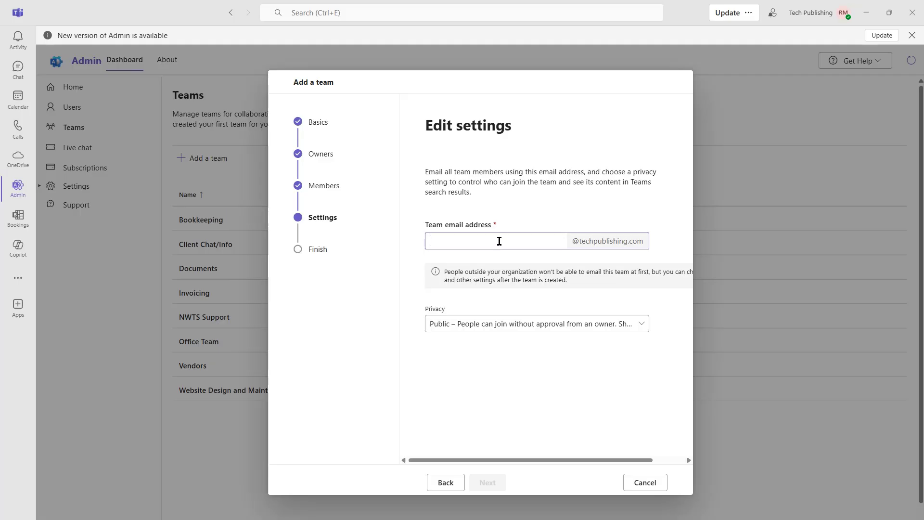
type("sales1")
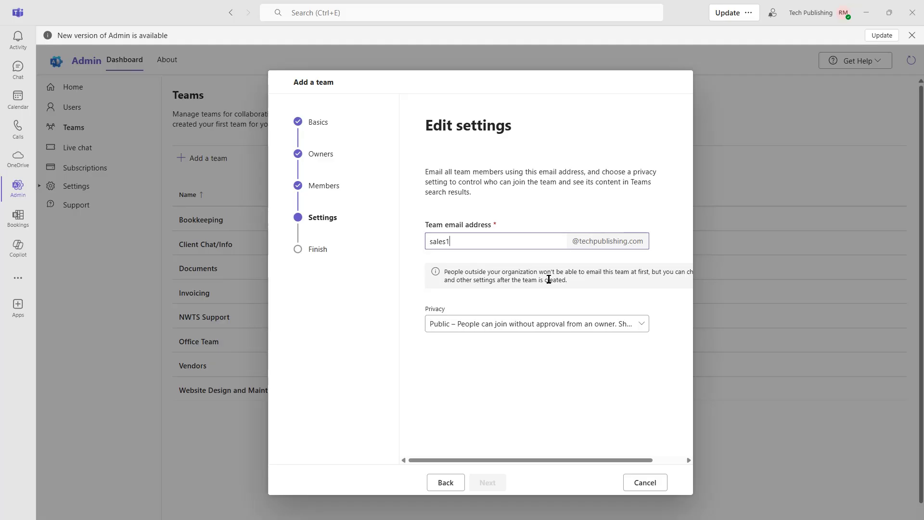
mouse_move(625, 325)
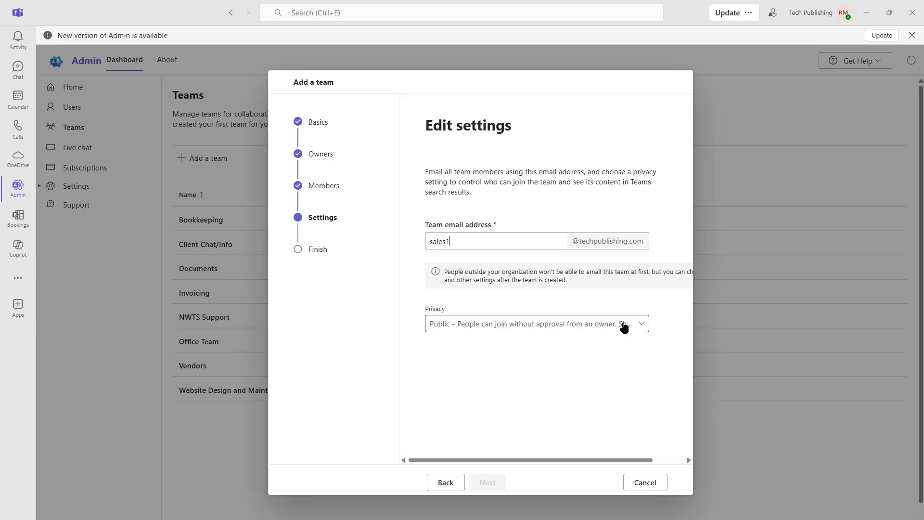
left_click(641, 323)
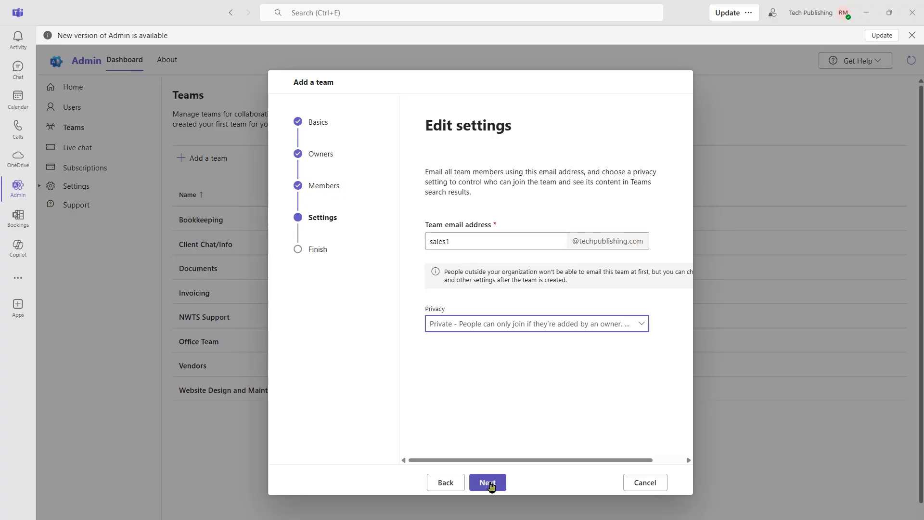
left_click(486, 482)
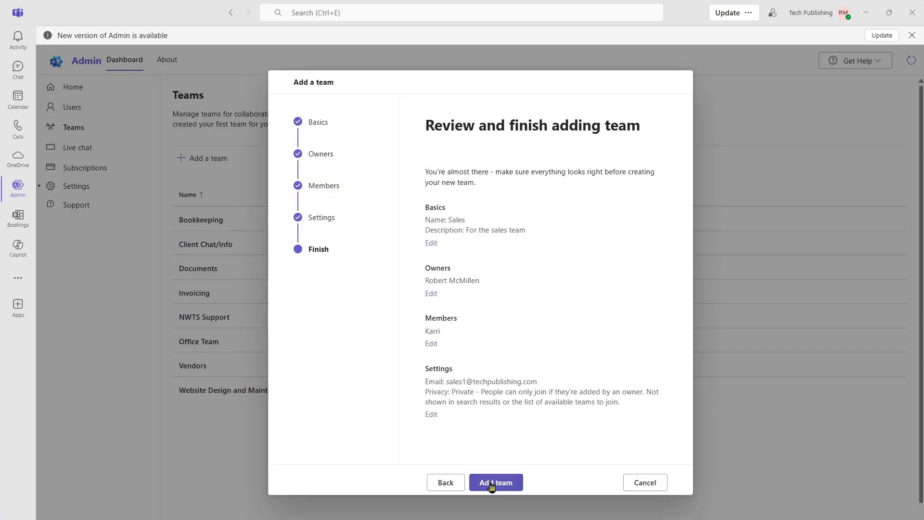
Step: Create the Sales team and return to the admin teams list
left_click(496, 482)
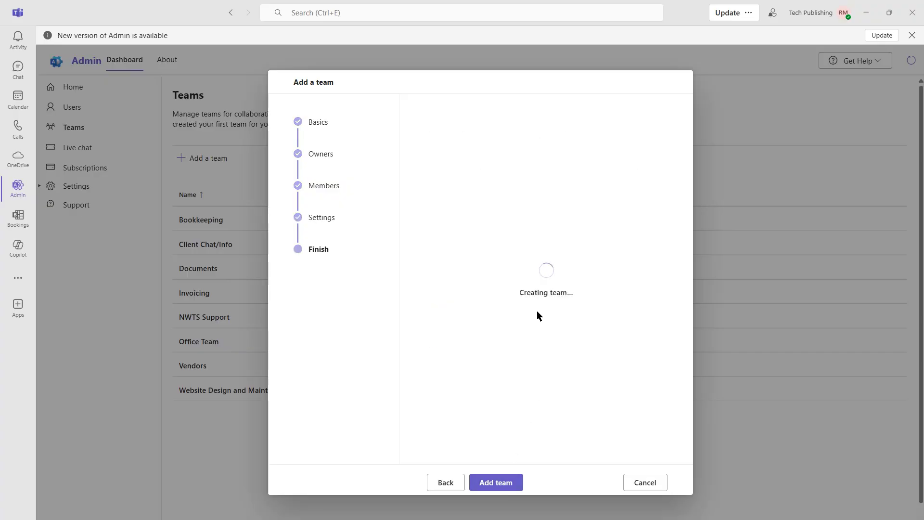
left_click(495, 483)
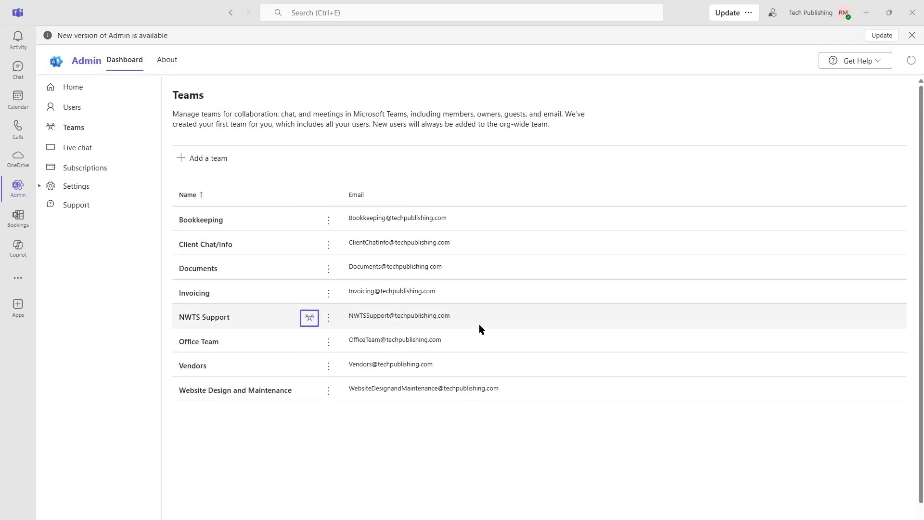
mouse_move(340, 411)
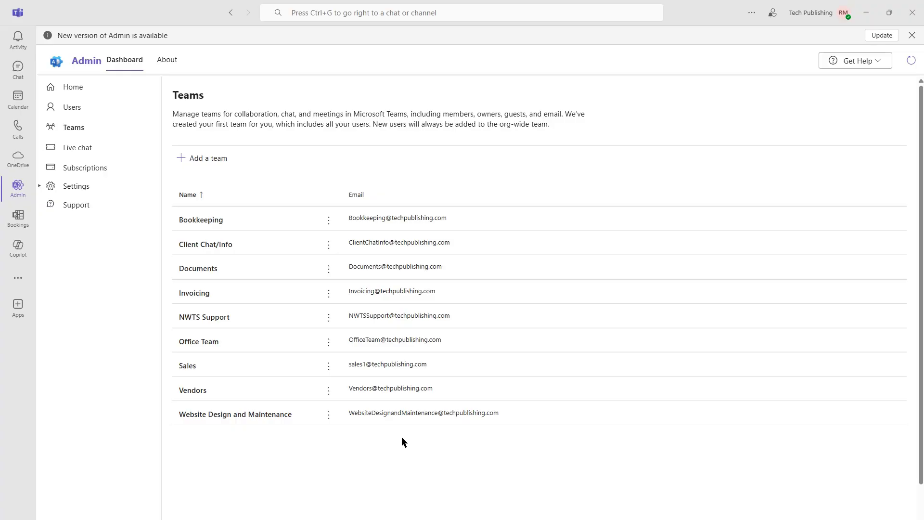
Step: Check the admin teams list, then go to the Sales team's General channel
left_click(329, 414)
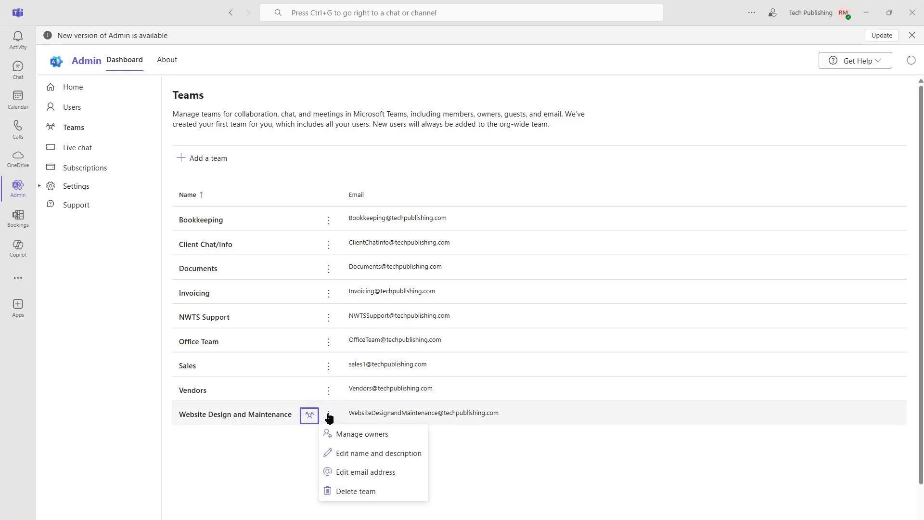
mouse_move(382, 479)
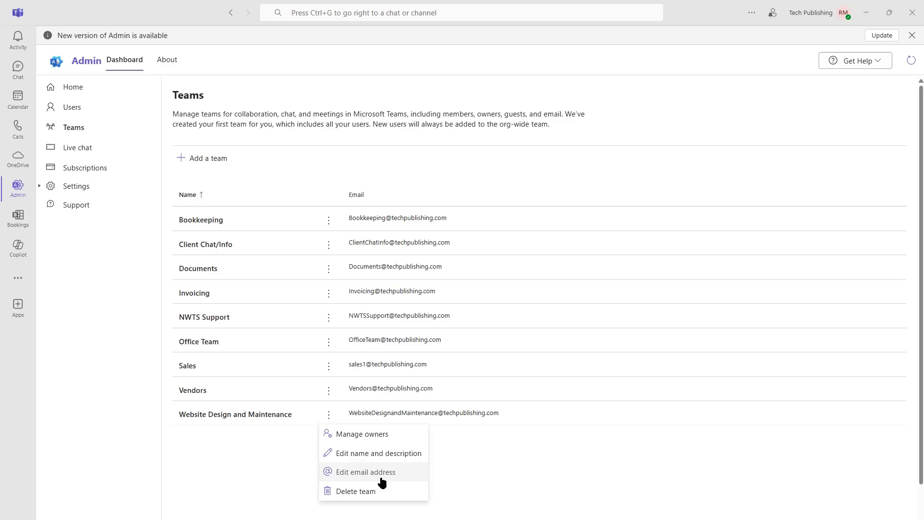
mouse_move(396, 435)
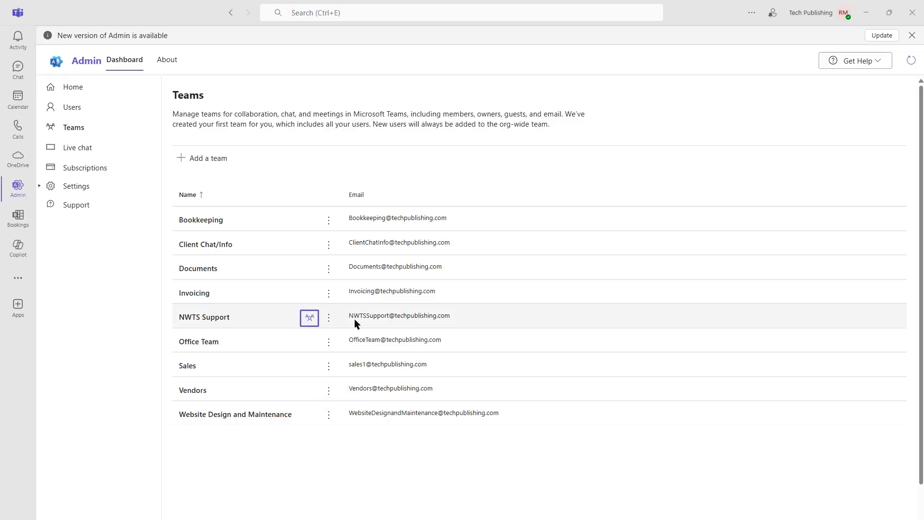
mouse_move(115, 252)
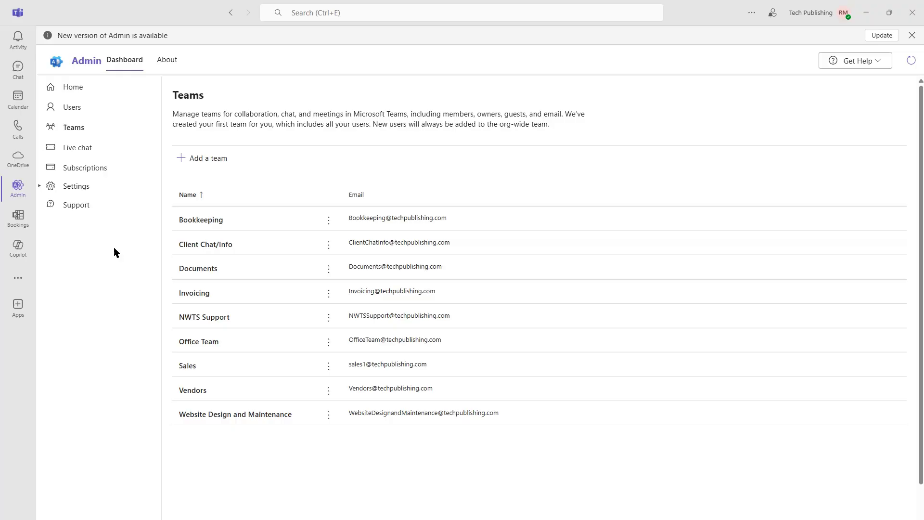
left_click(17, 69)
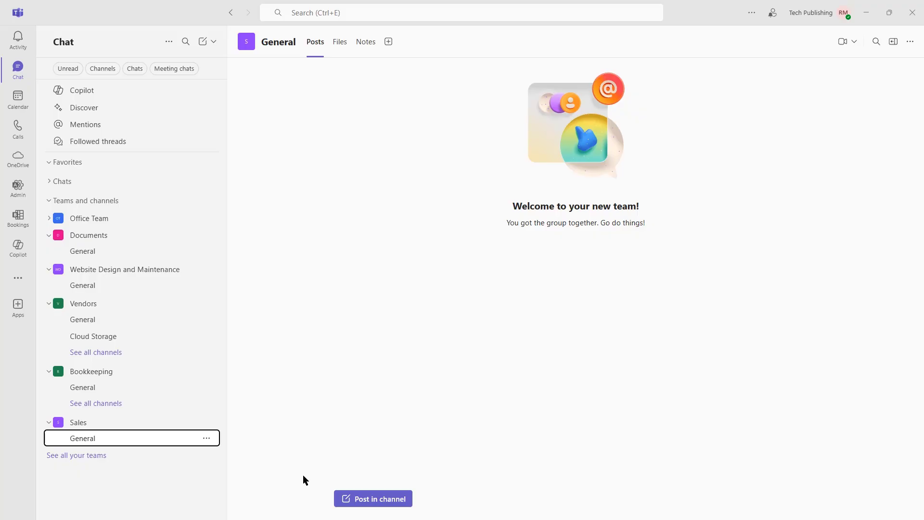
Step: Post a 'Welcome sales team' announcement with the message 'Take a seat'
left_click(373, 498)
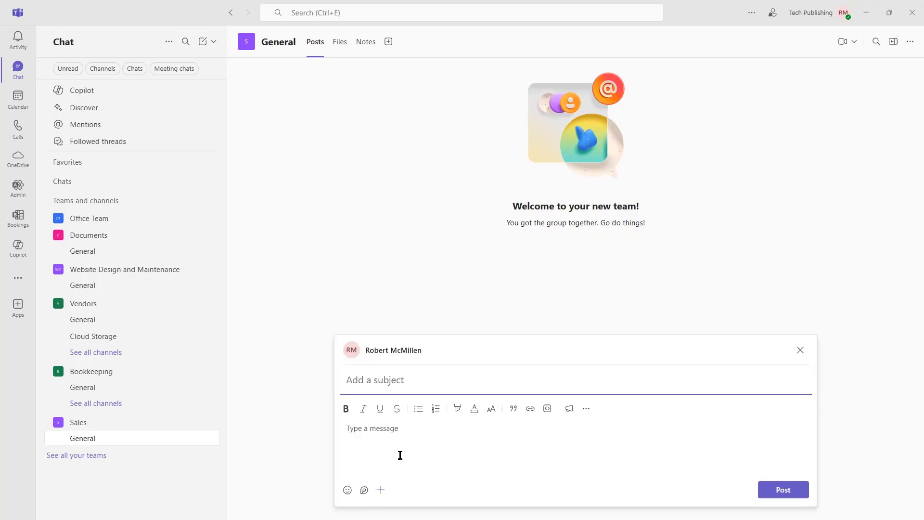
type("Welcome sales team")
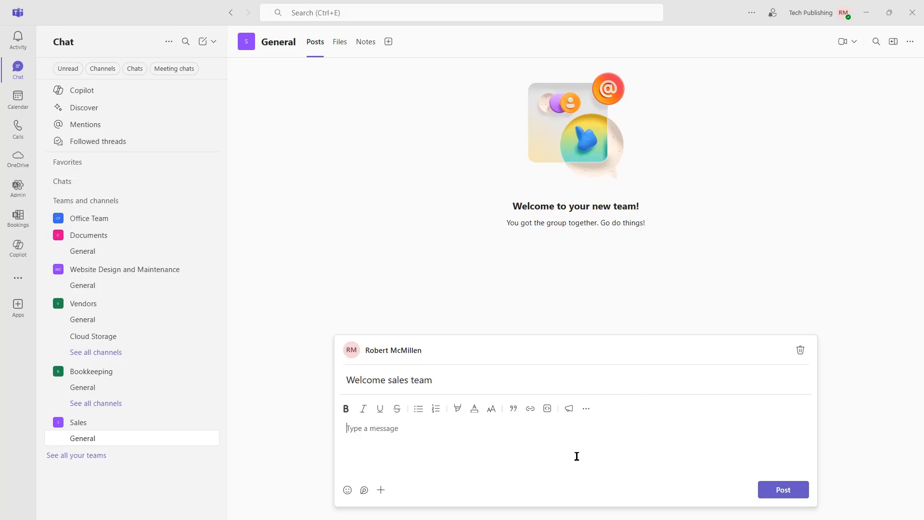
left_click(781, 489)
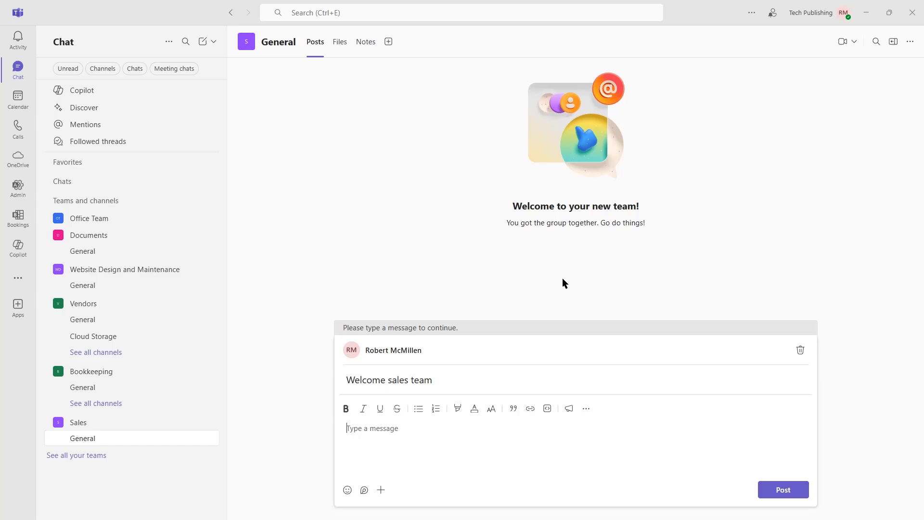
left_click(781, 489)
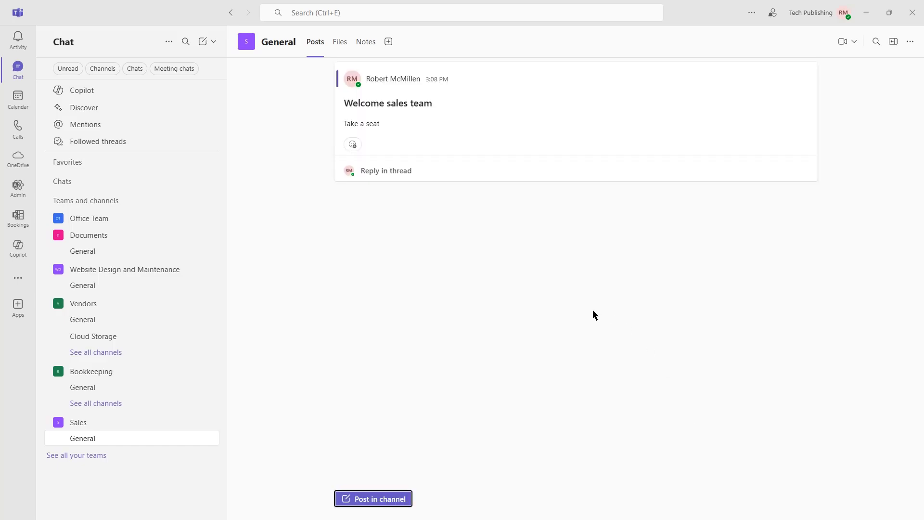
mouse_move(607, 291)
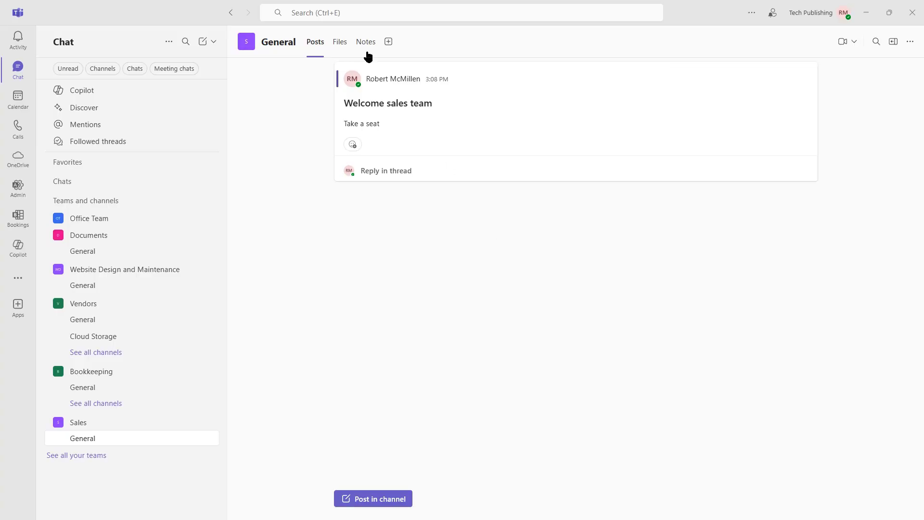
Step: Upload 00_01 Intro to Course.docx to the channel's Files, then move to its Notes
left_click(339, 42)
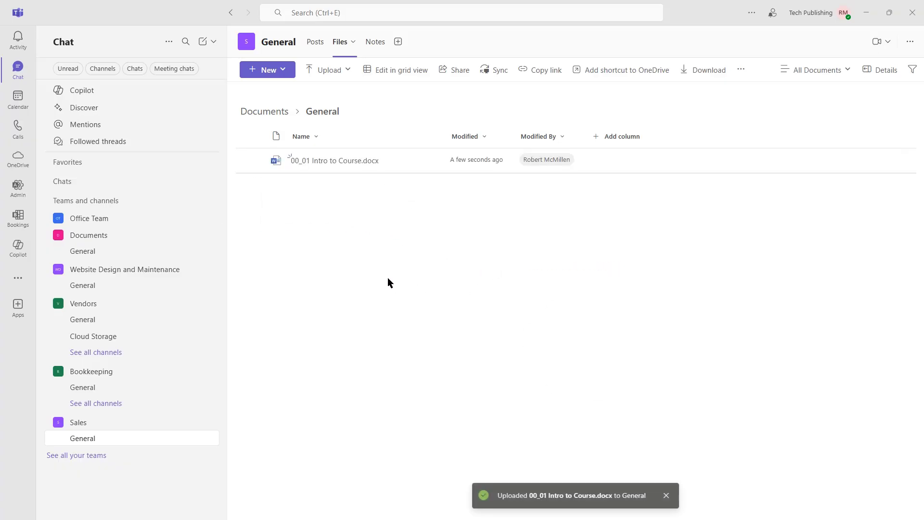
mouse_move(389, 214)
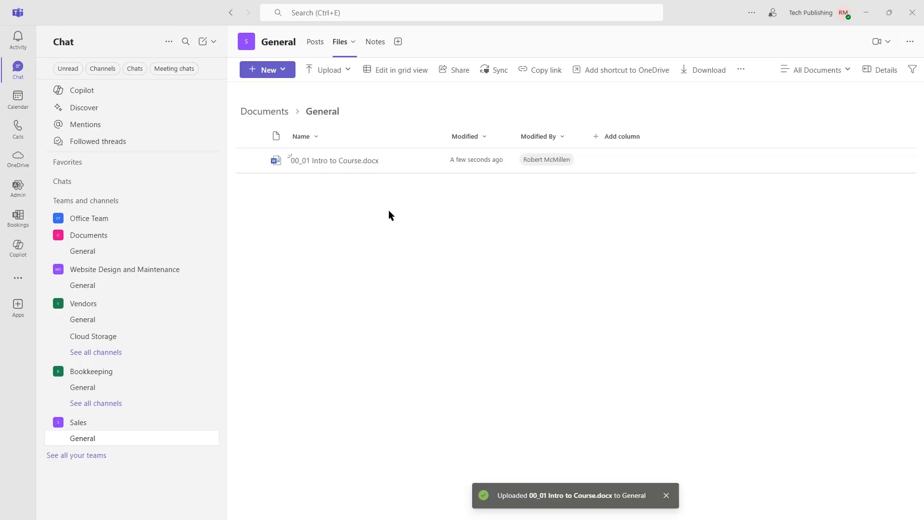
mouse_move(359, 188)
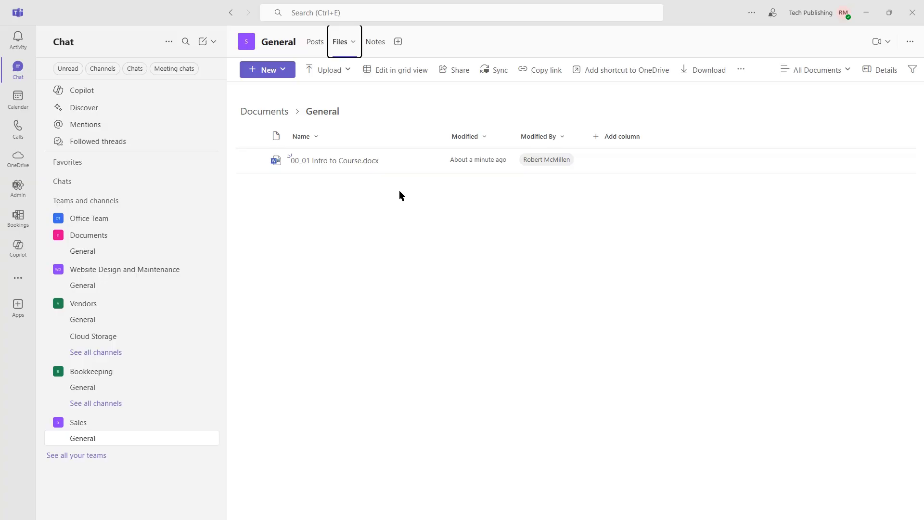
mouse_move(370, 99)
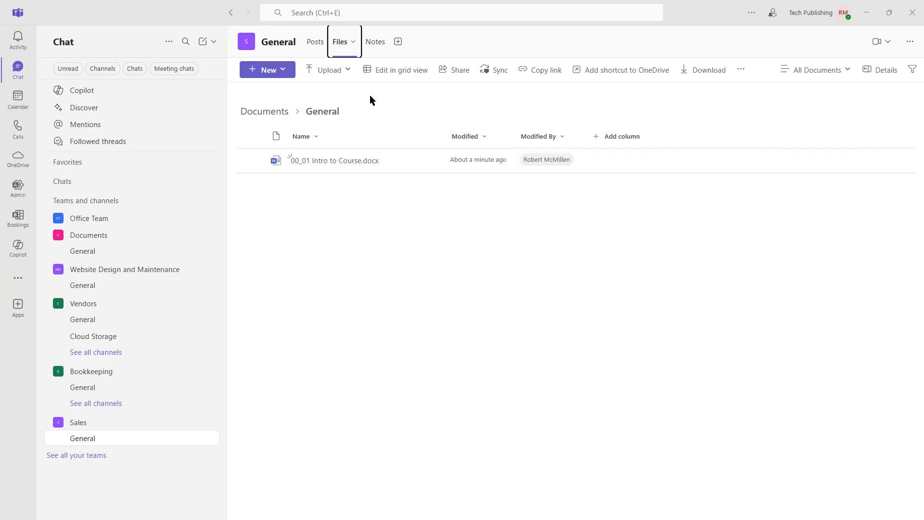
left_click(366, 41)
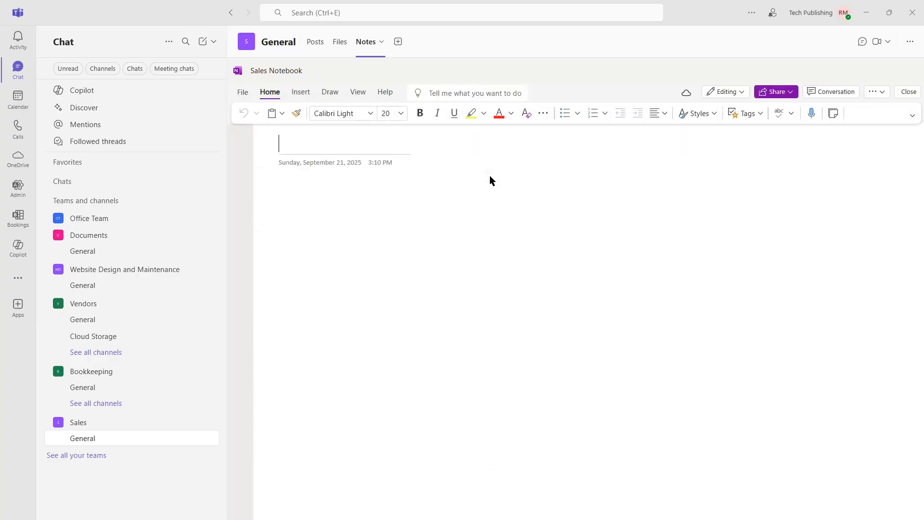
Step: Open the Sales Notebook page and start adding a new app tab to the channel
left_click(240, 135)
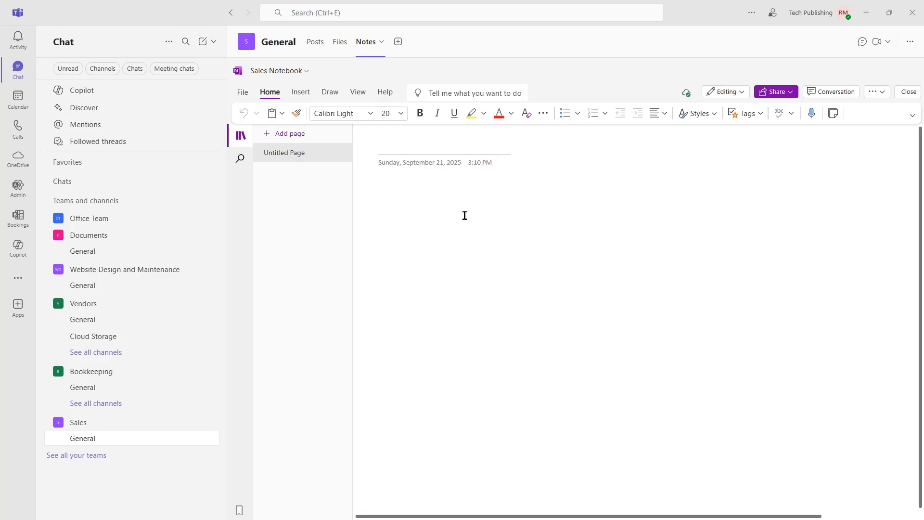
mouse_move(380, 43)
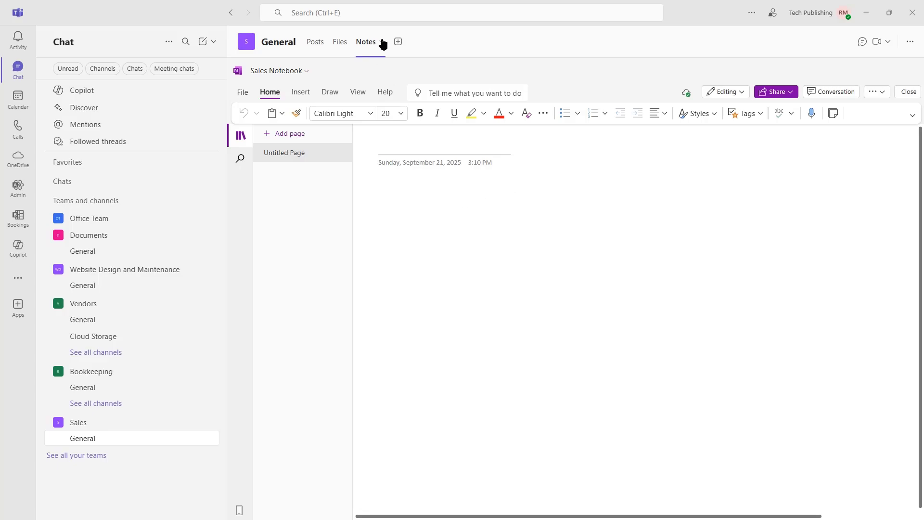
left_click(382, 42)
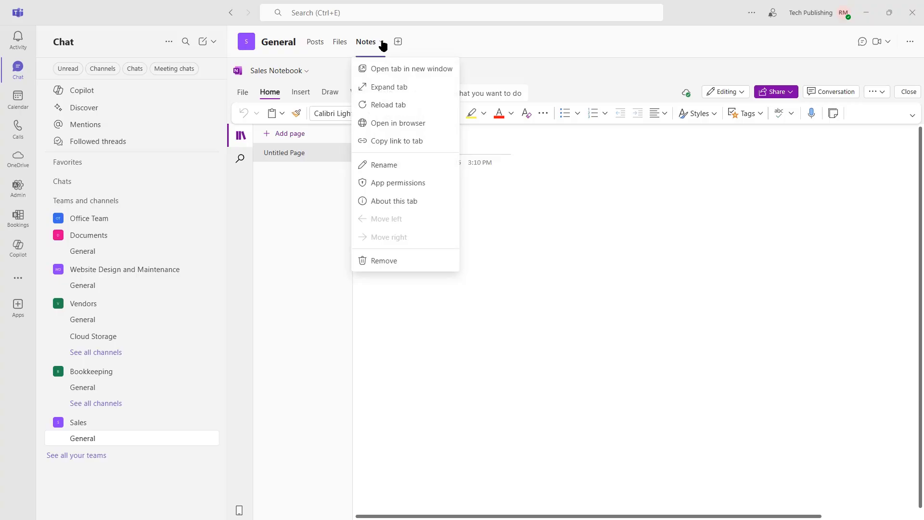
mouse_move(397, 123)
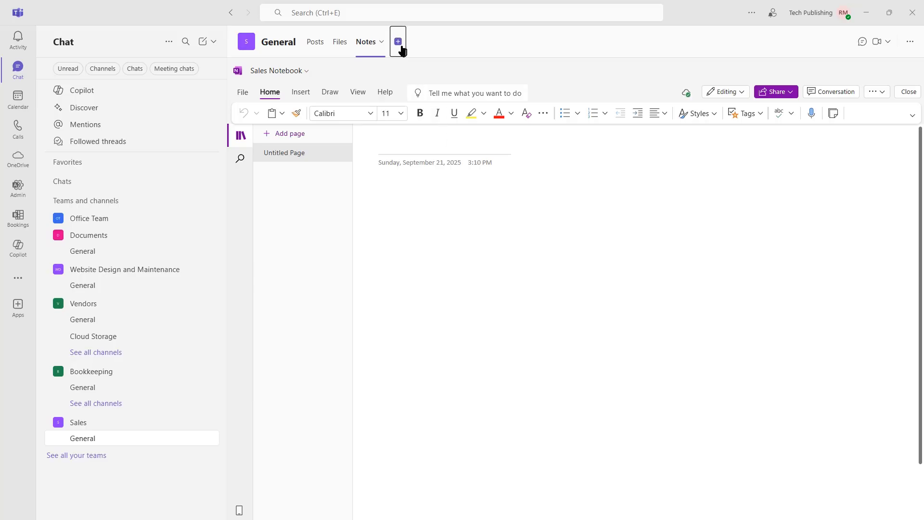
left_click(398, 41)
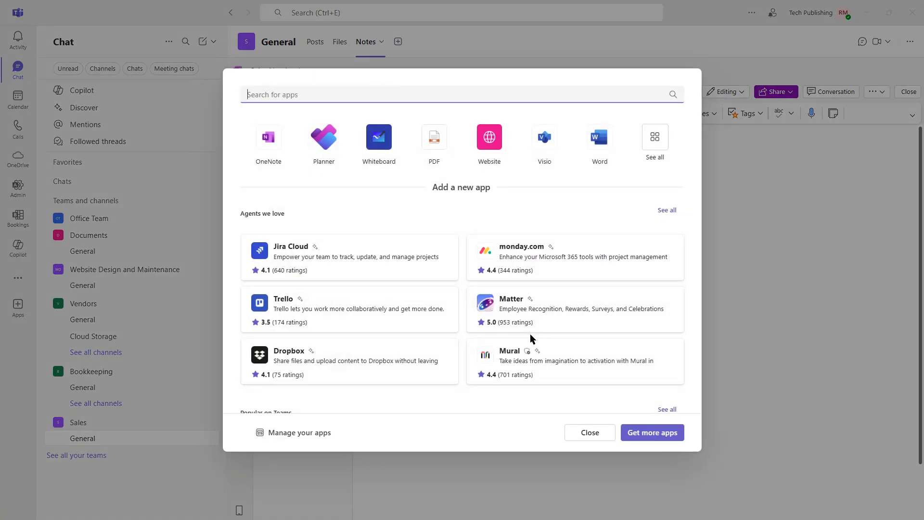
Step: Browse the Add a new app catalogue and close it without adding a tab
scroll("down", 3)
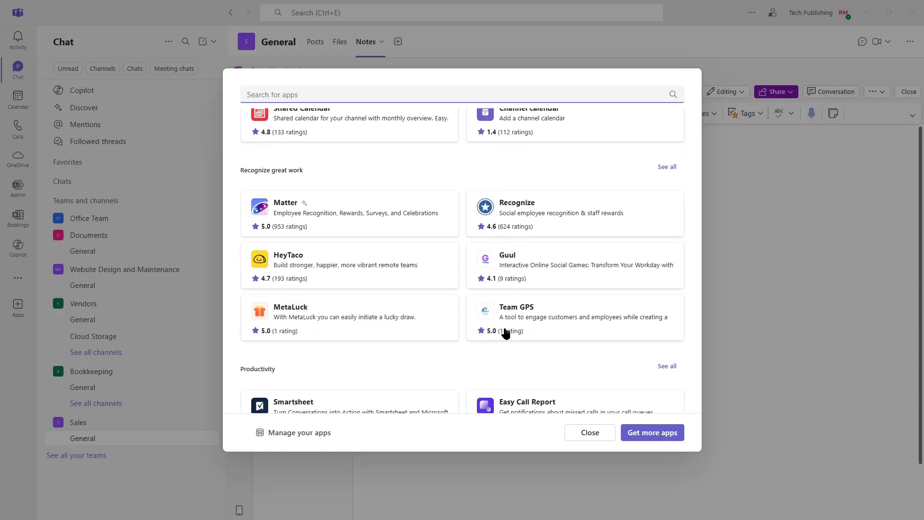
left_click(589, 432)
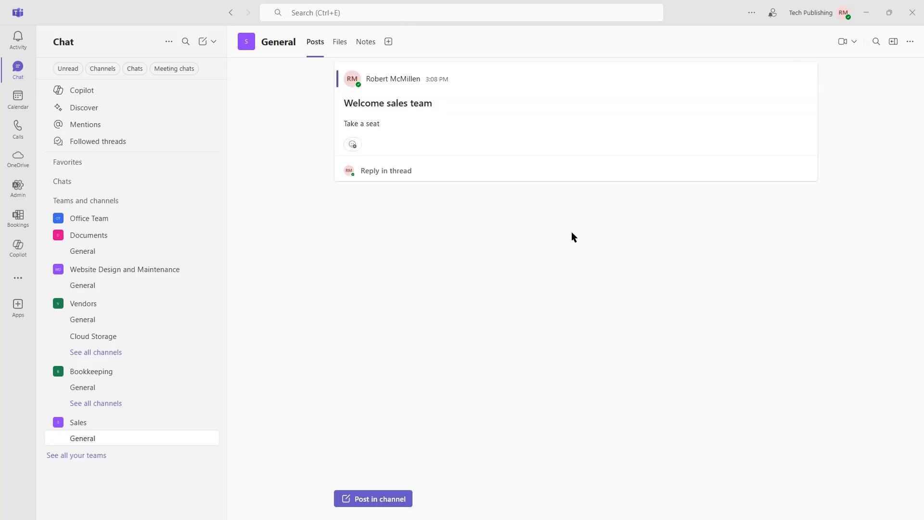
mouse_move(853, 42)
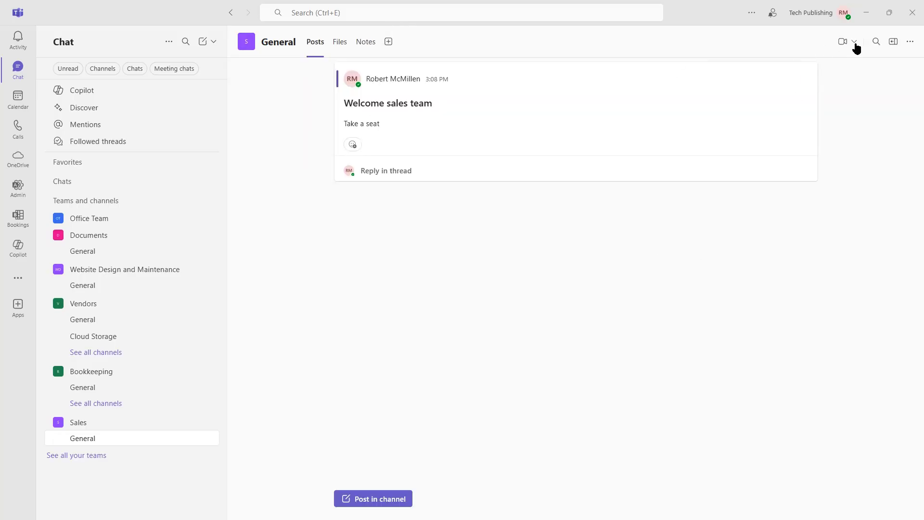
Step: Start a Meet now instant meeting from the channel's meeting dropdown
left_click(853, 42)
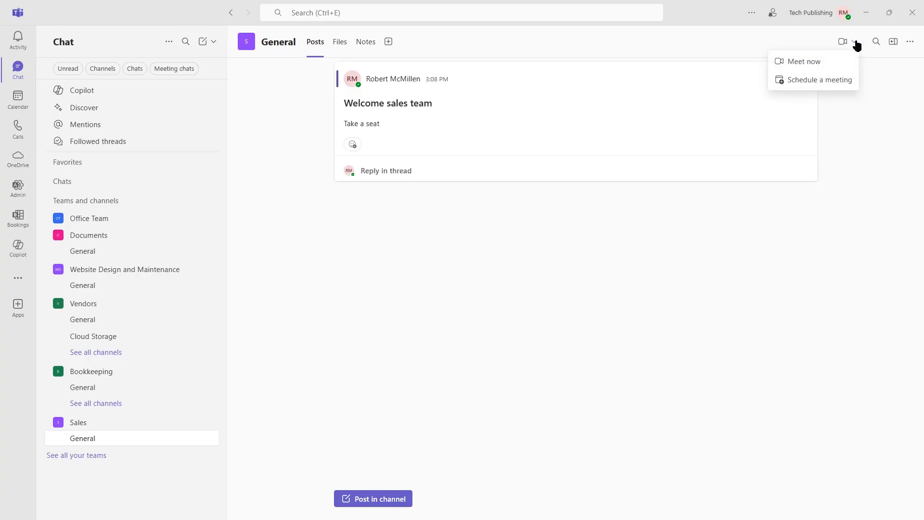
mouse_move(820, 80)
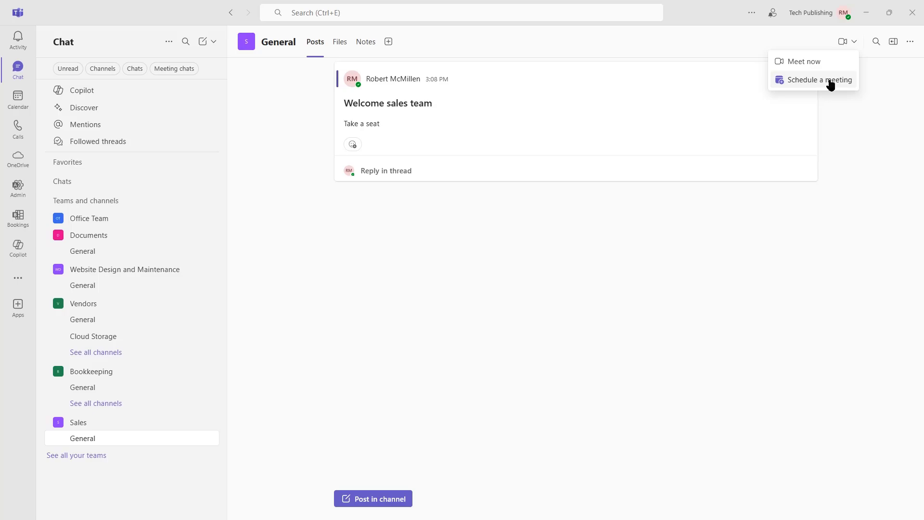
mouse_move(804, 61)
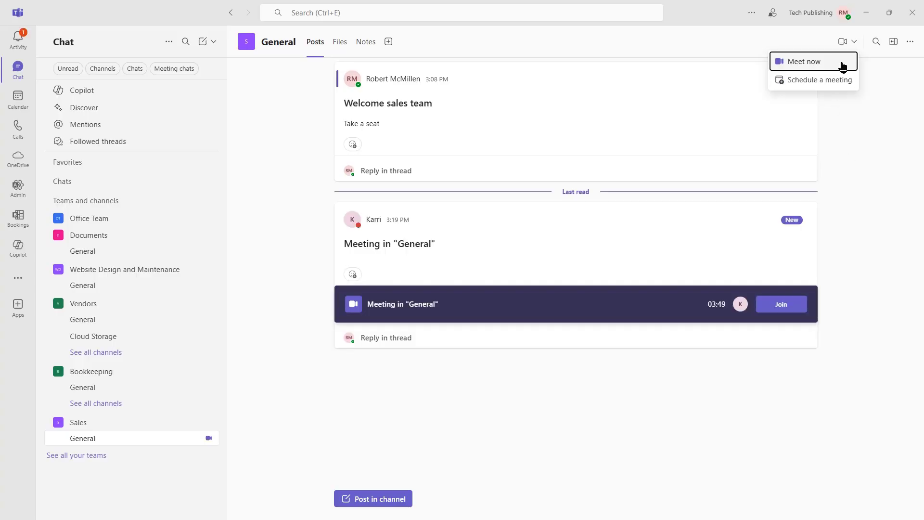
left_click(803, 62)
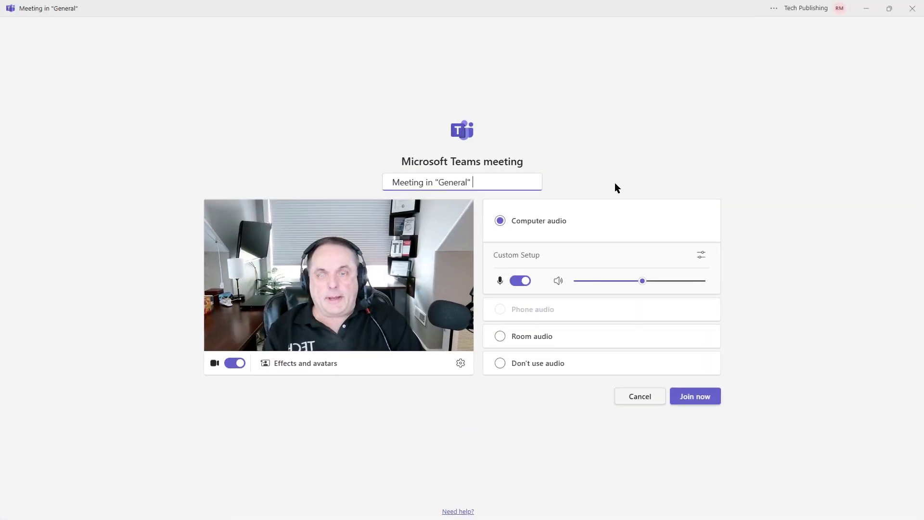
mouse_move(635, 198)
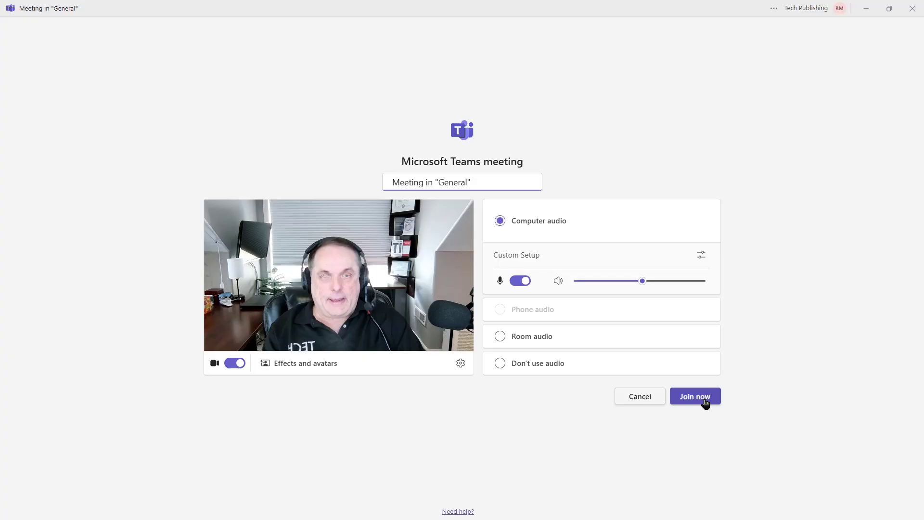
Step: Review the full audio device settings on the pre-join screen and join the General meeting
left_click(701, 254)
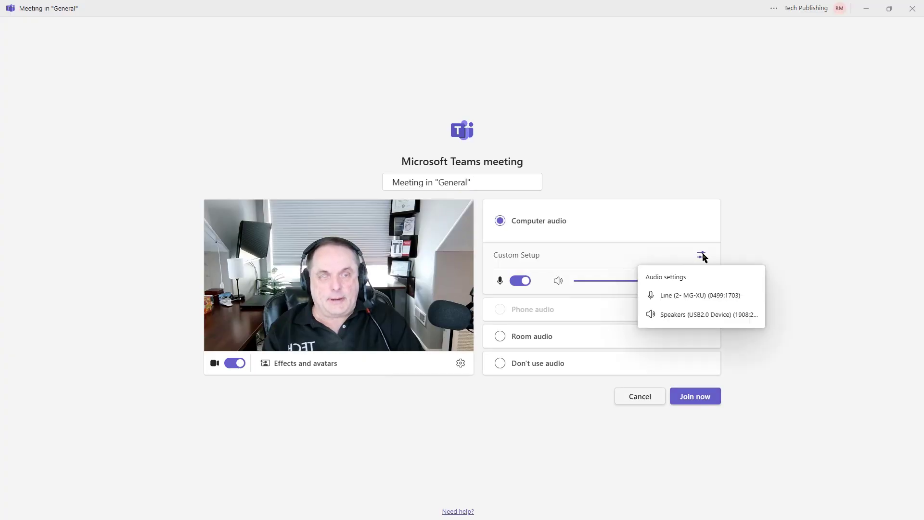
left_click(702, 254)
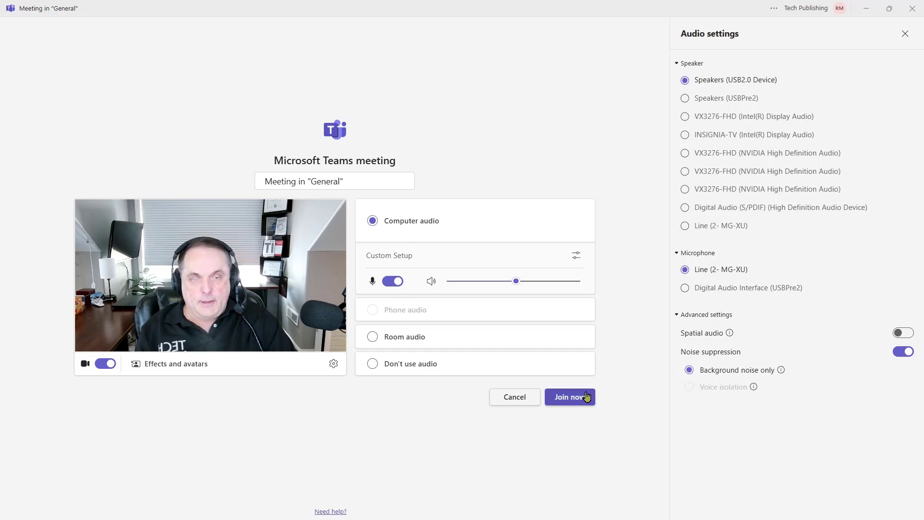
left_click(569, 396)
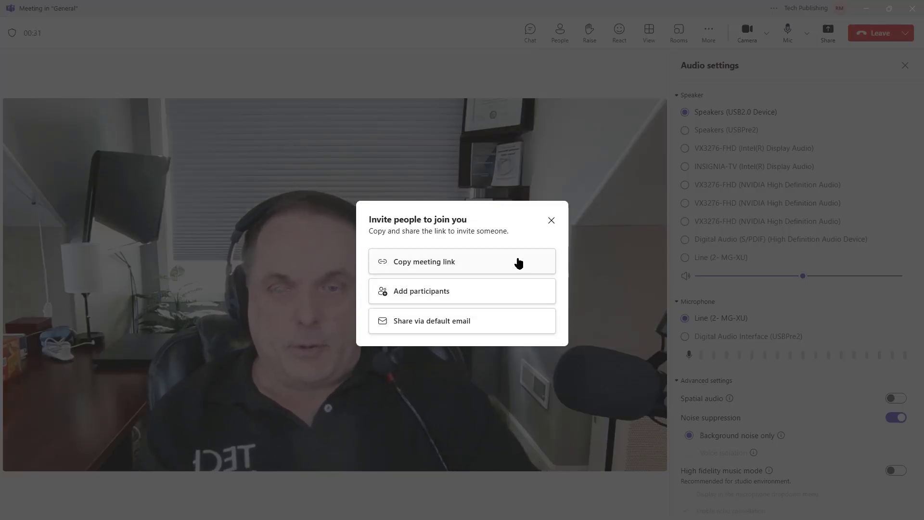
mouse_move(497, 300)
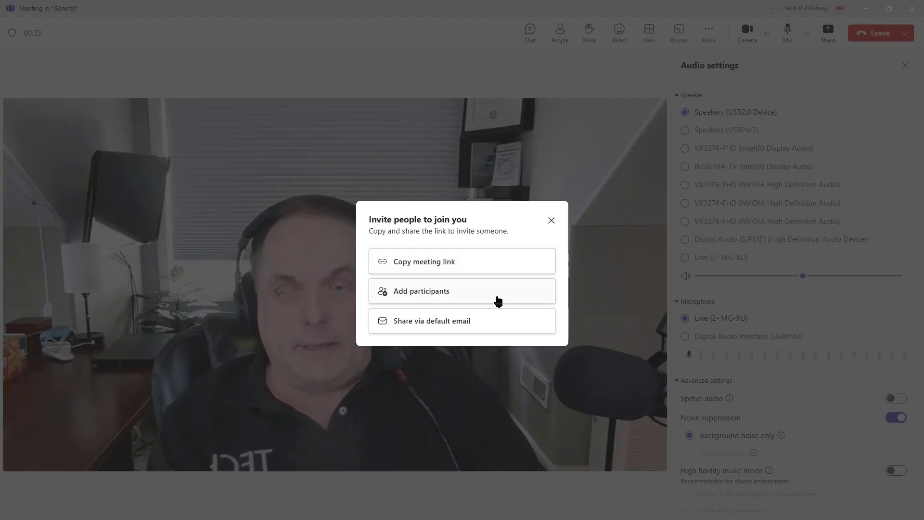
mouse_move(500, 320)
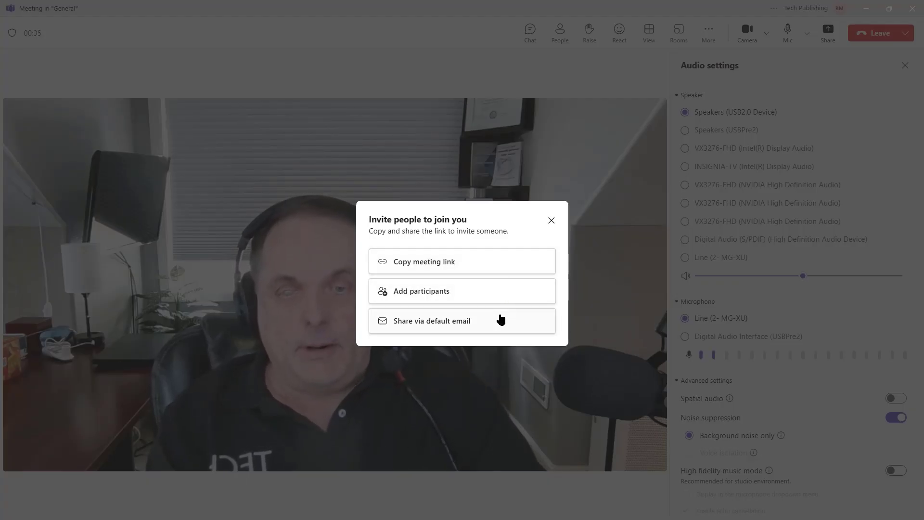
Step: Invite Karri from the participants list with Request to join, so she shows as Calling
left_click(558, 33)
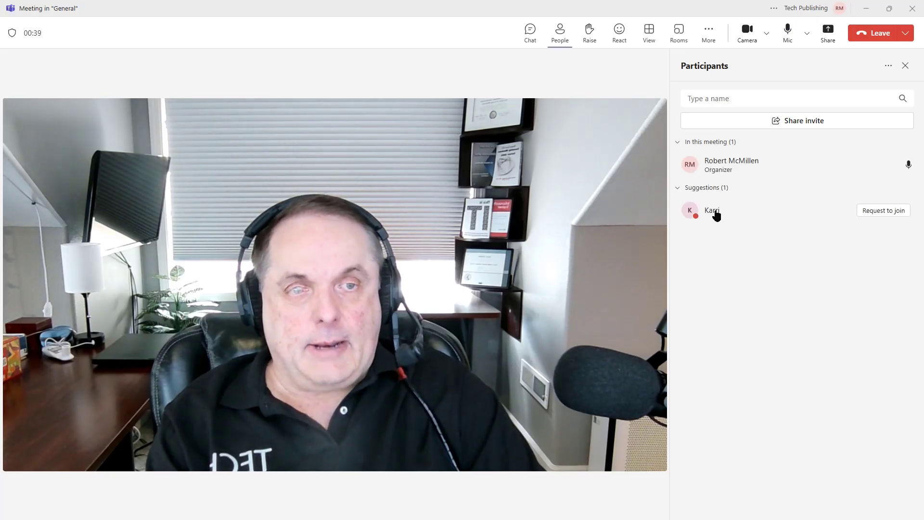
mouse_move(712, 210)
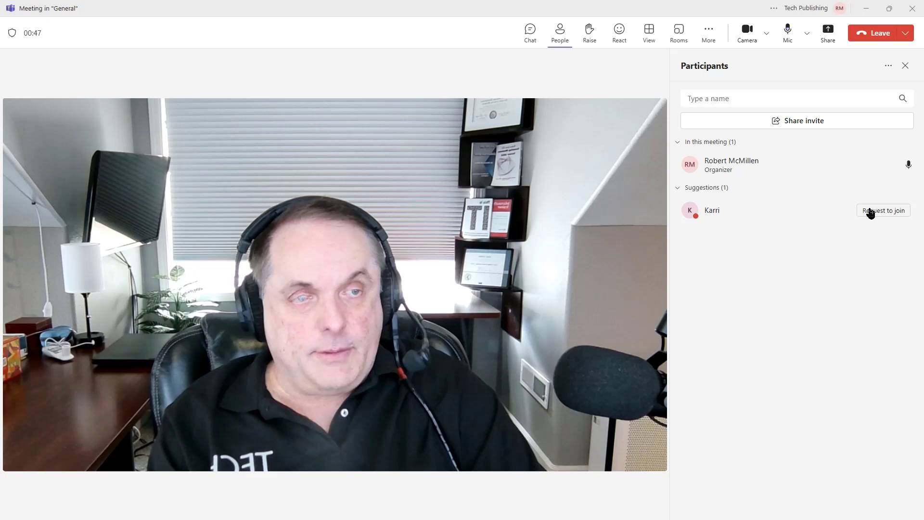
left_click(883, 209)
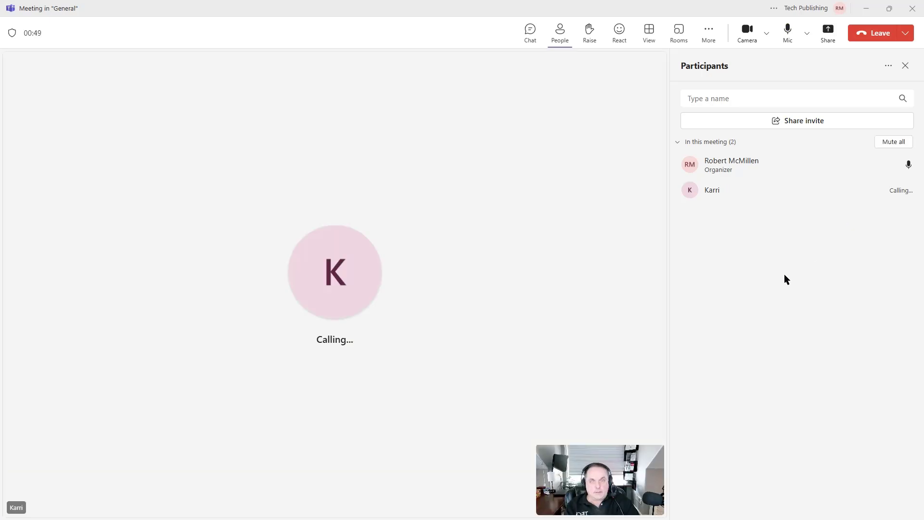
mouse_move(713, 266)
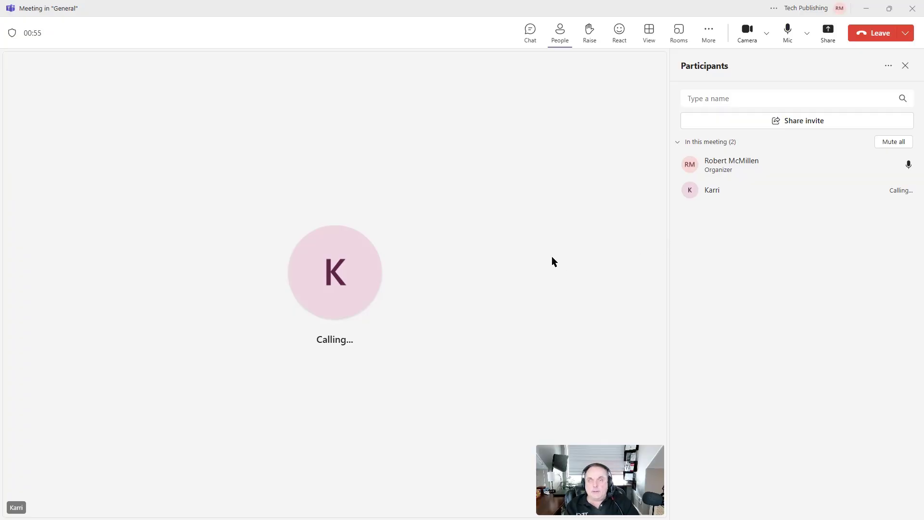
mouse_move(516, 250)
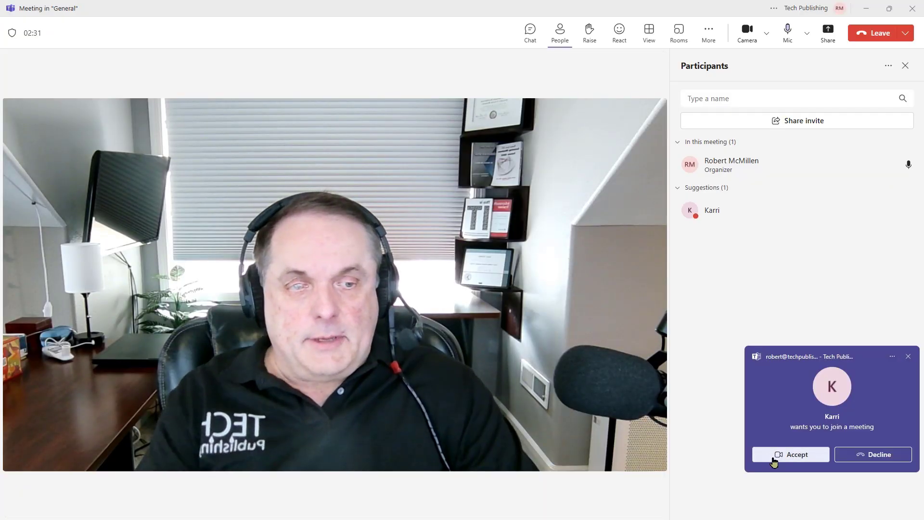
Step: Accept Karri's incoming meeting invitation and join her video call
left_click(796, 454)
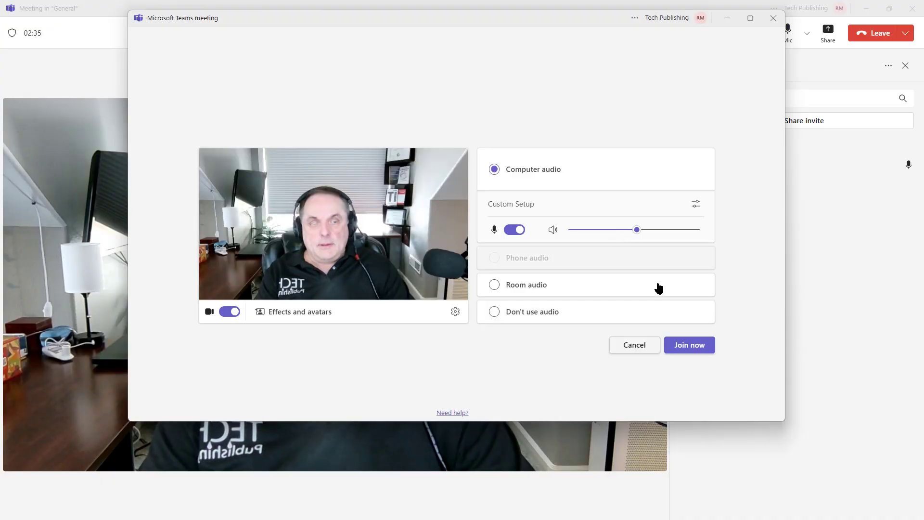
left_click(689, 345)
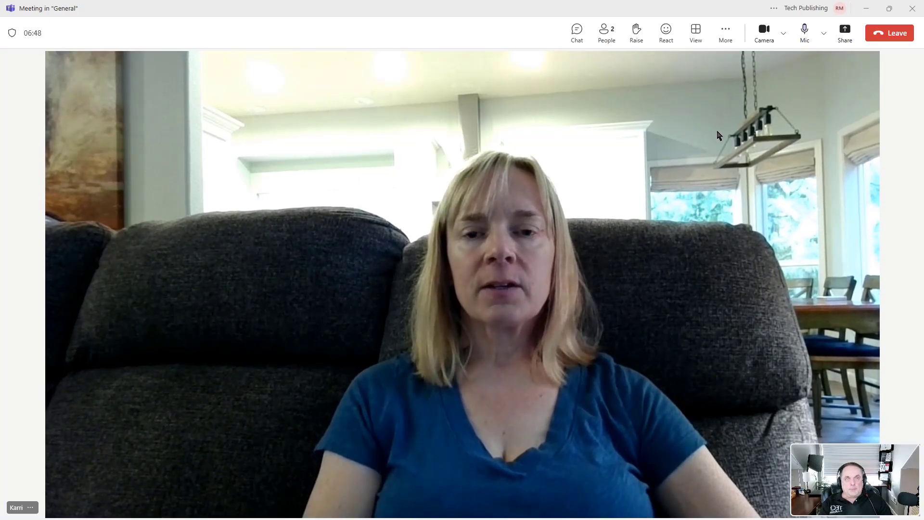
mouse_move(724, 32)
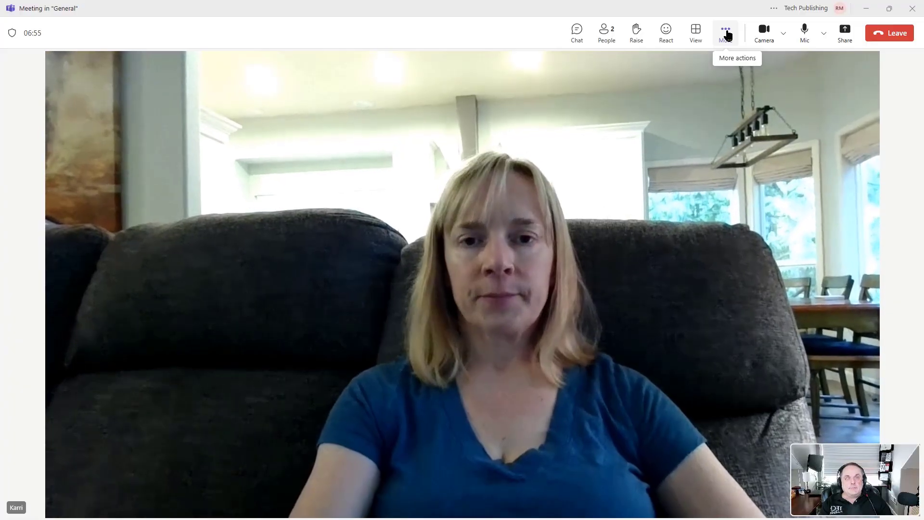
Step: Send 'Hello Karri' in the meeting chat beside her video
left_click(576, 33)
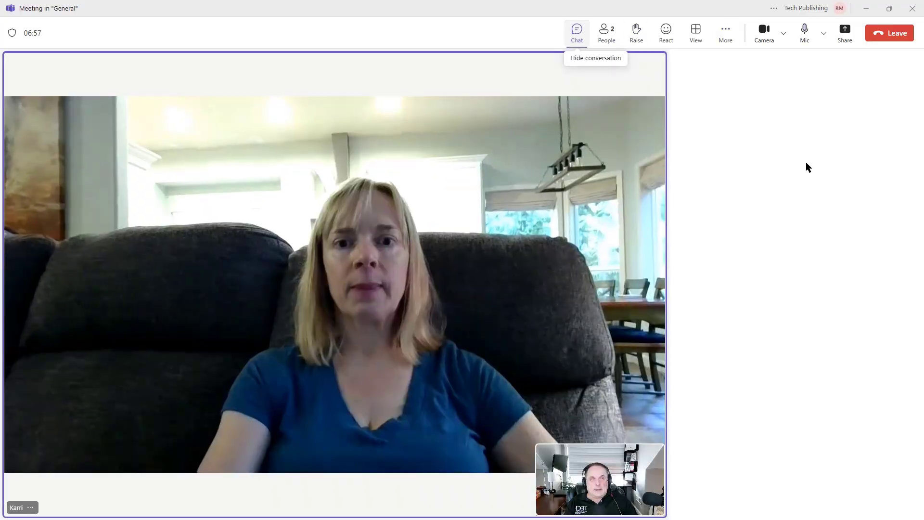
left_click(576, 29)
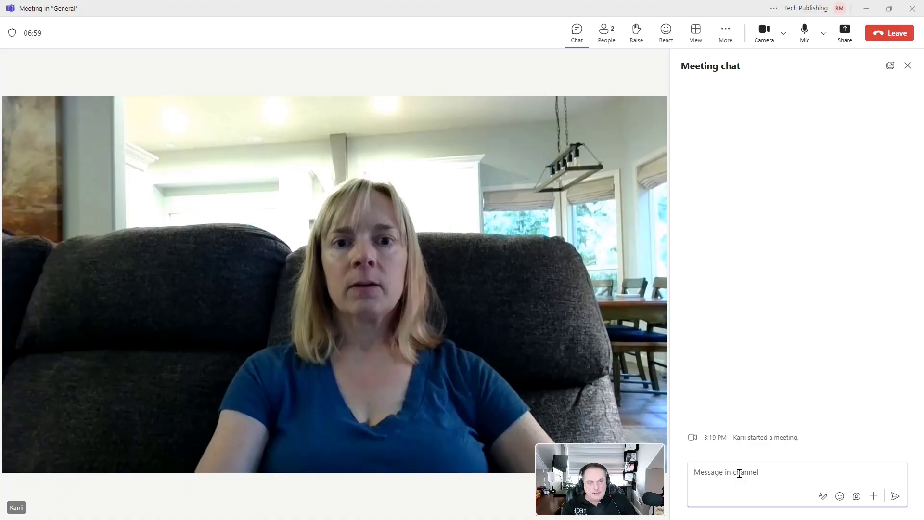
type("He")
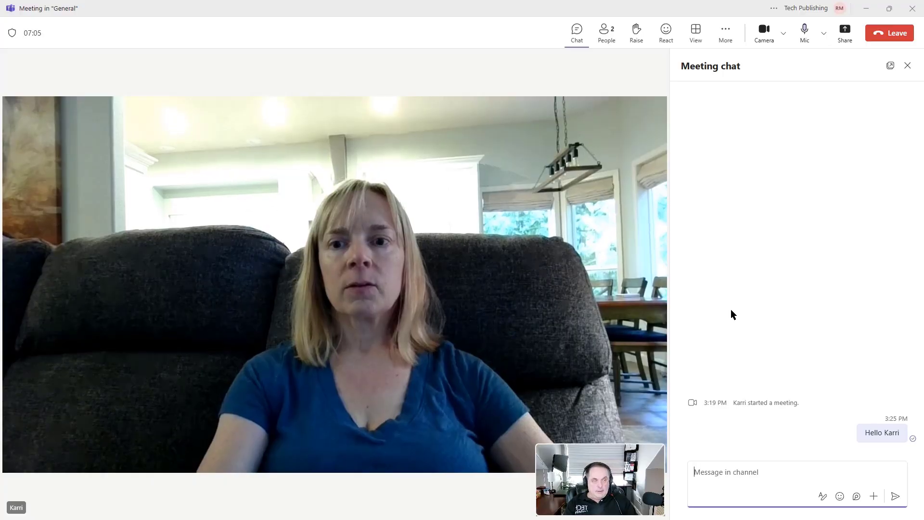
mouse_move(739, 298)
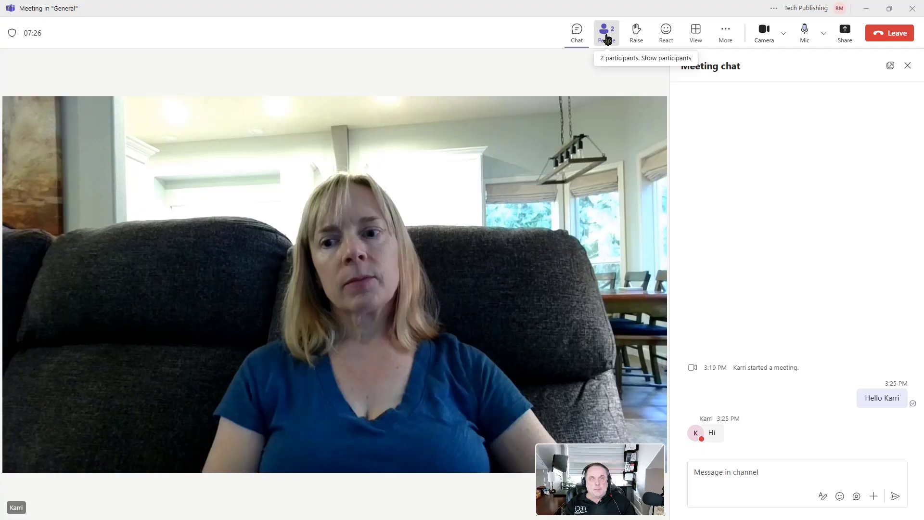
Step: Show the participants list, then raise your hand and lower it again
left_click(605, 33)
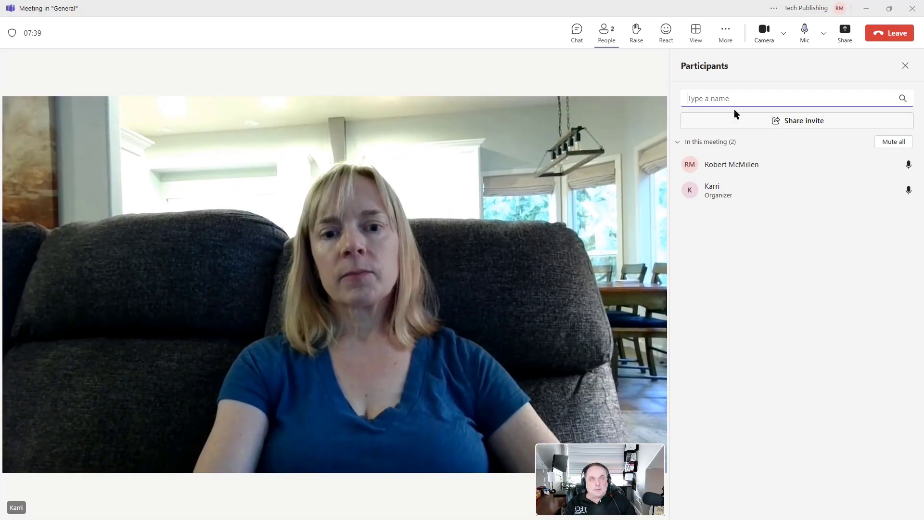
mouse_move(636, 32)
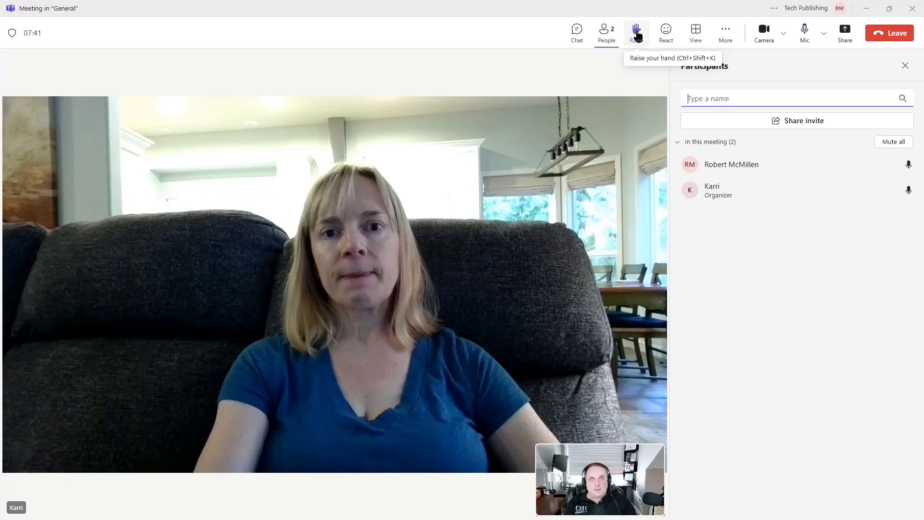
left_click(636, 30)
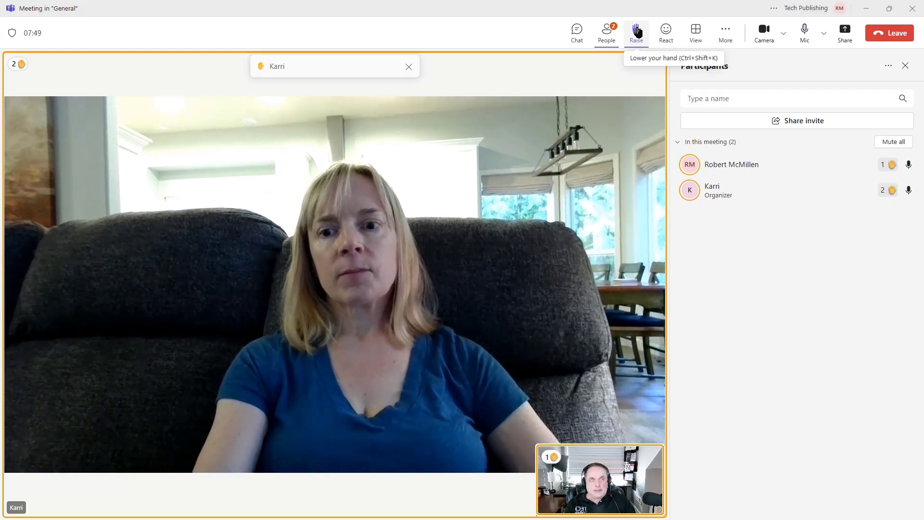
left_click(636, 33)
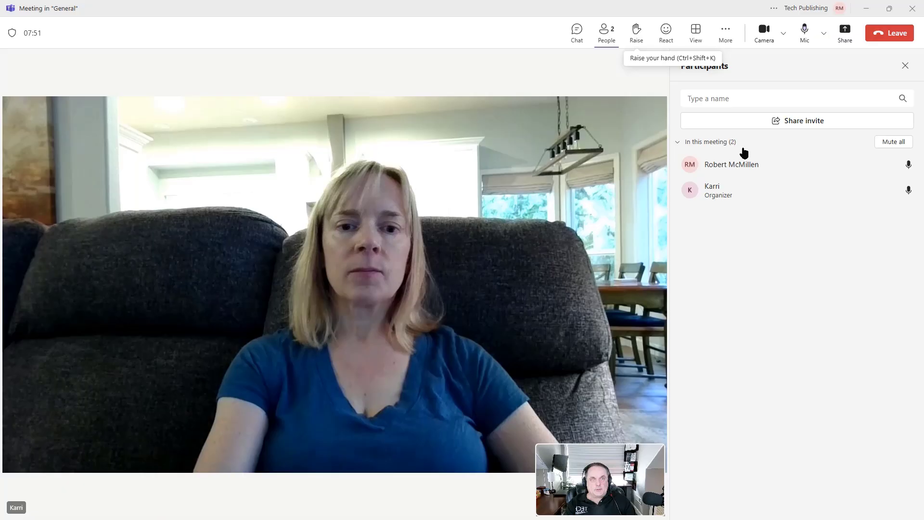
mouse_move(790, 238)
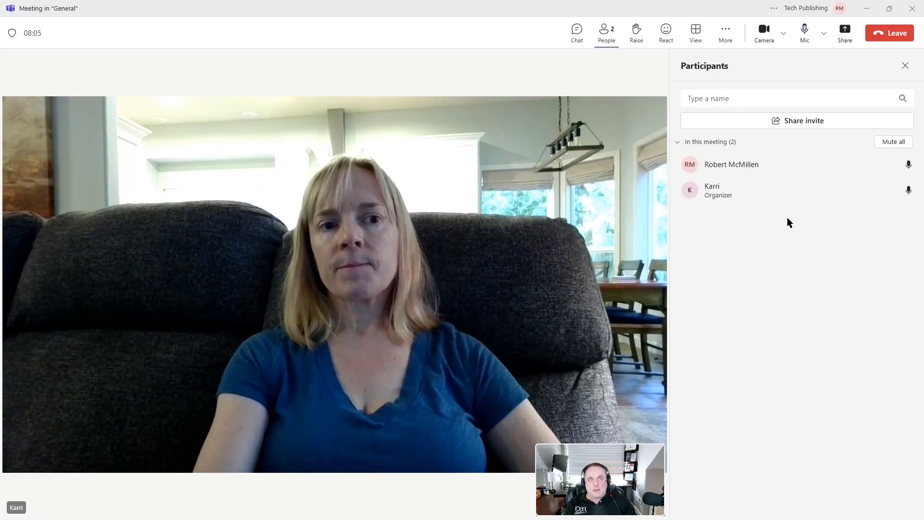
mouse_move(711, 261)
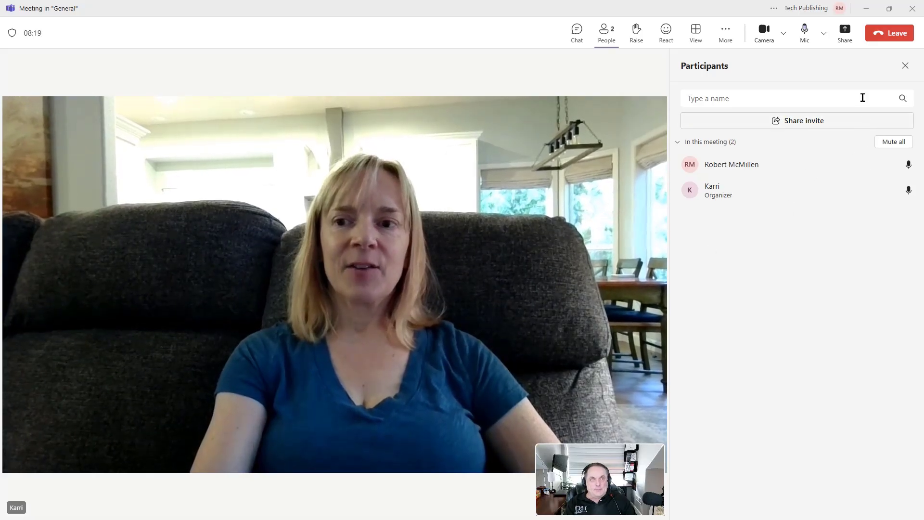
mouse_move(893, 34)
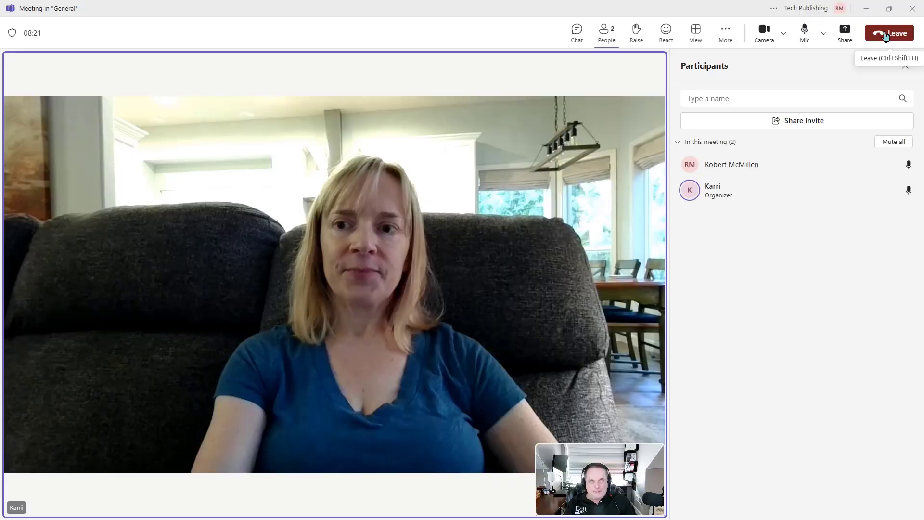